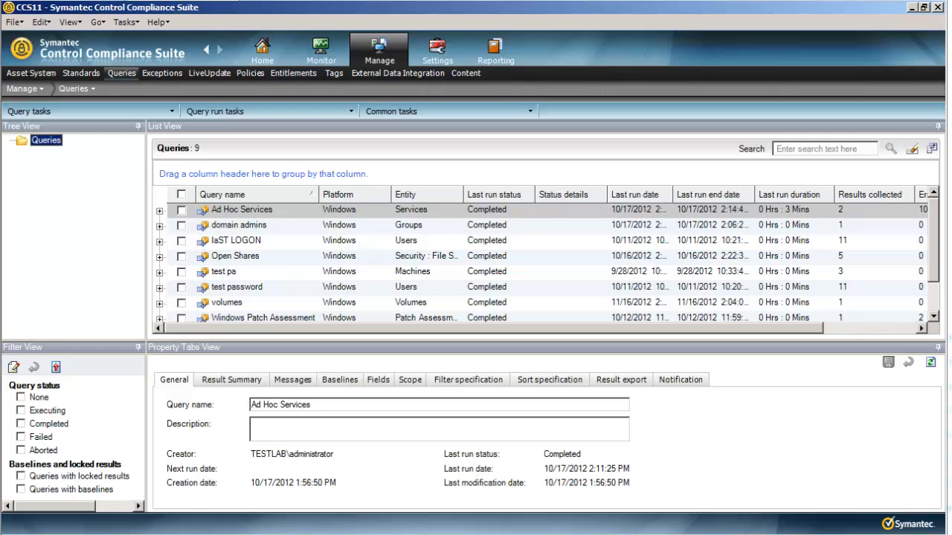
{"action": "mouse_move", "coordinate": [656, 70]}
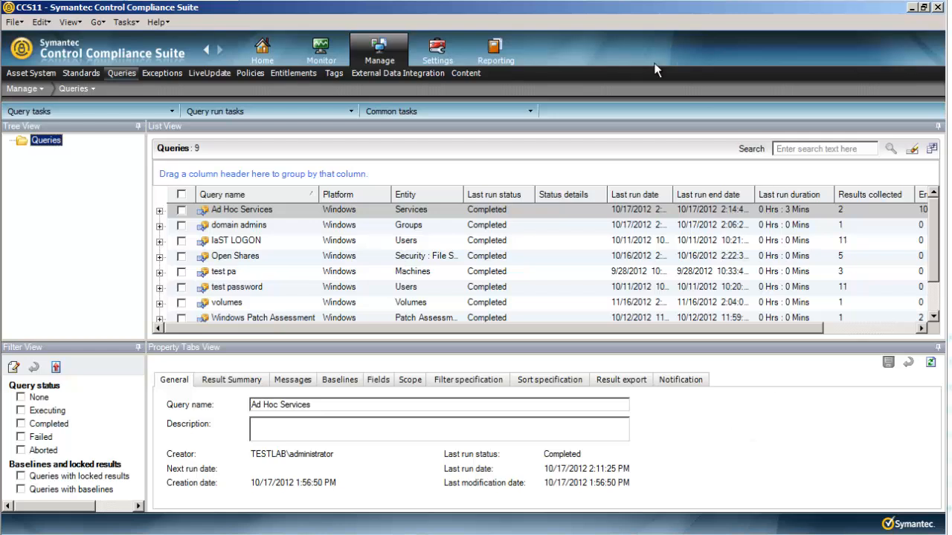
{"action": "mouse_move", "coordinate": [553, 98]}
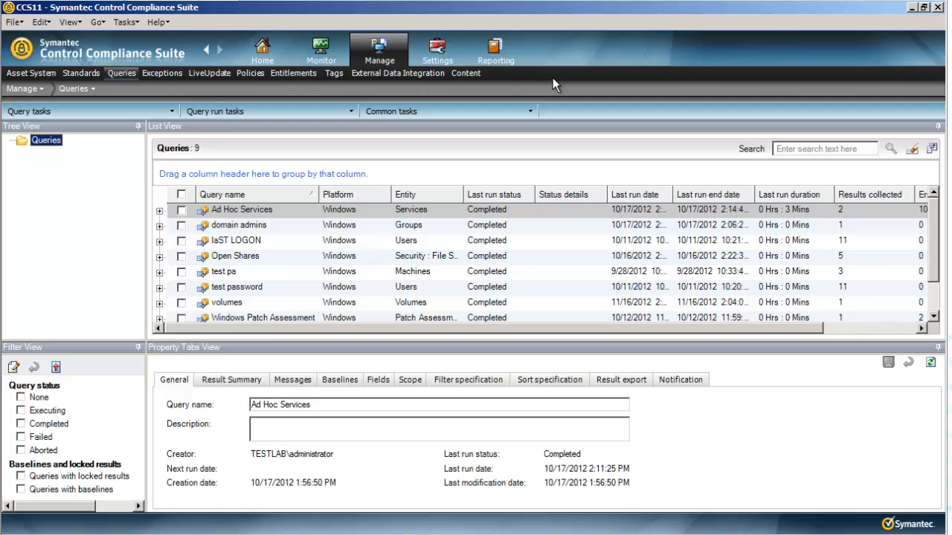
{"action": "mouse_move", "coordinate": [319, 124]}
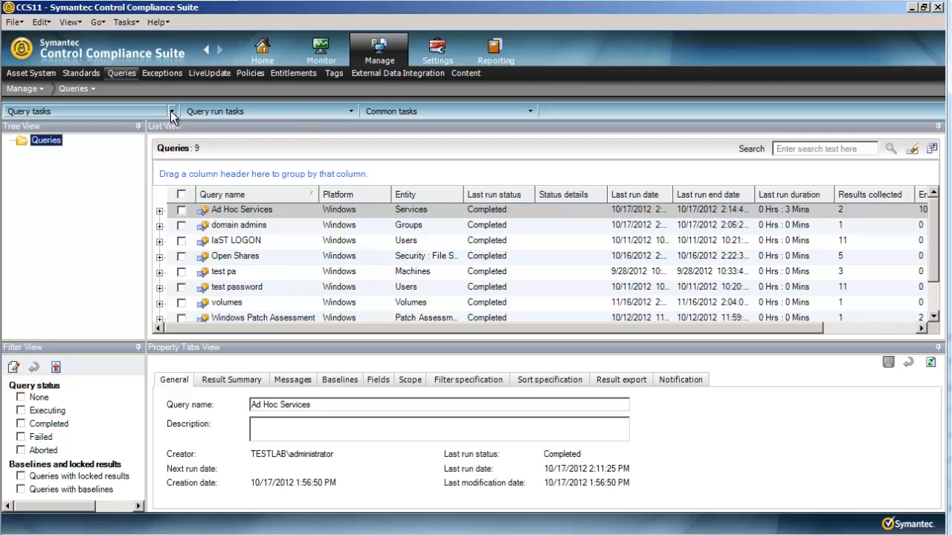
Step: Create a new query, name it 'Stale Users' and advance past the naming step
{"action": "left_click", "coordinate": [172, 110]}
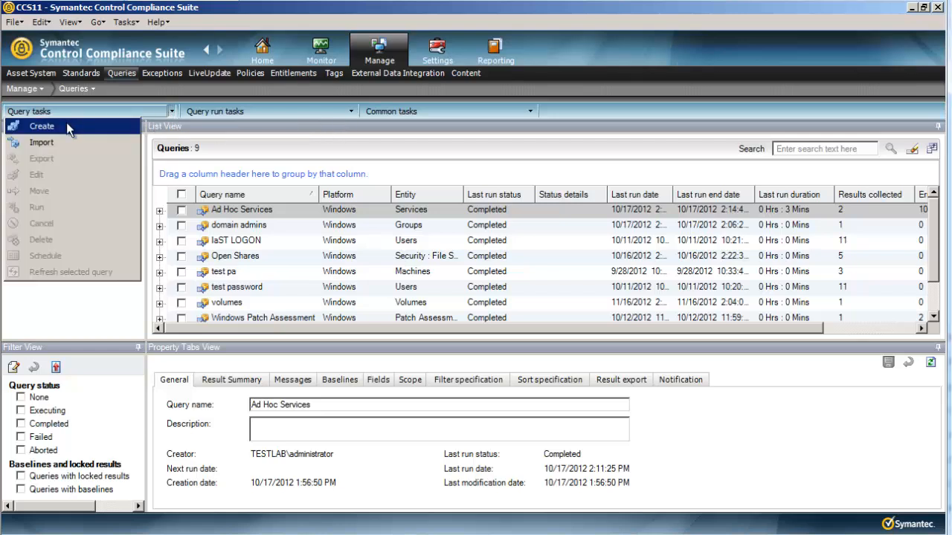
{"action": "left_click", "coordinate": [41, 125]}
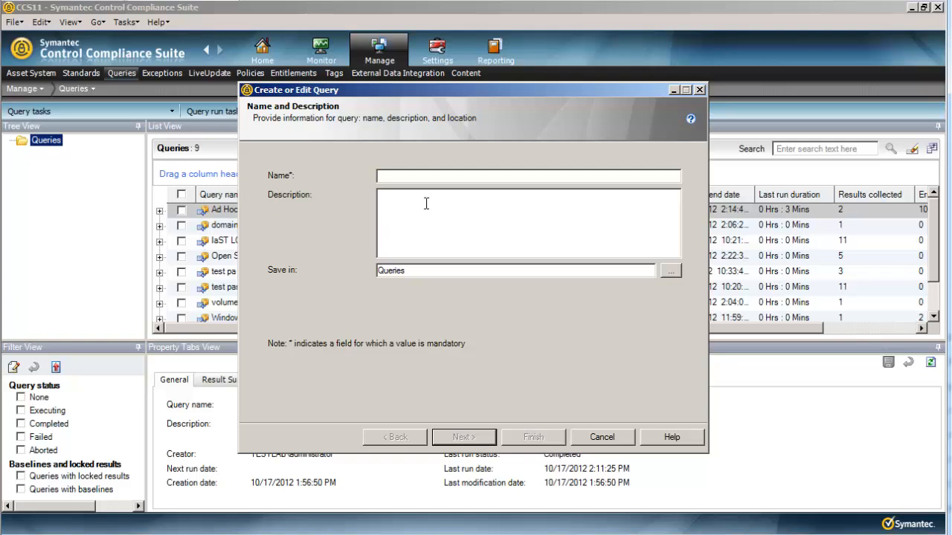
{"action": "type", "text": "Stale U"}
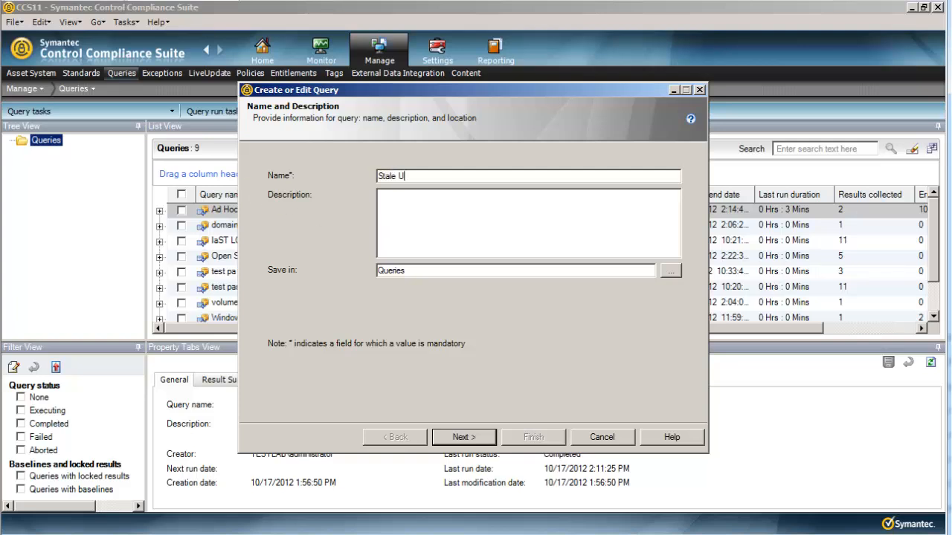
{"action": "type", "text": "sers"}
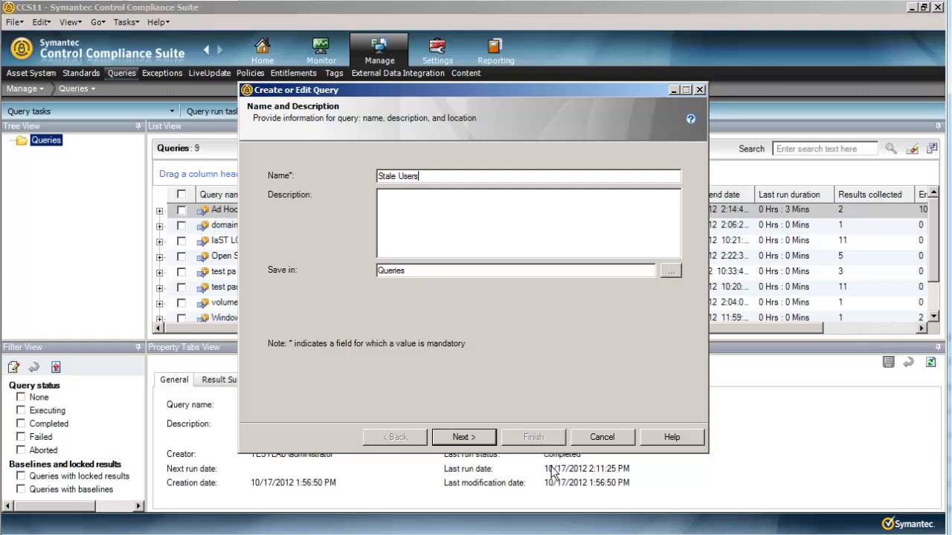
{"action": "left_click", "coordinate": [464, 437]}
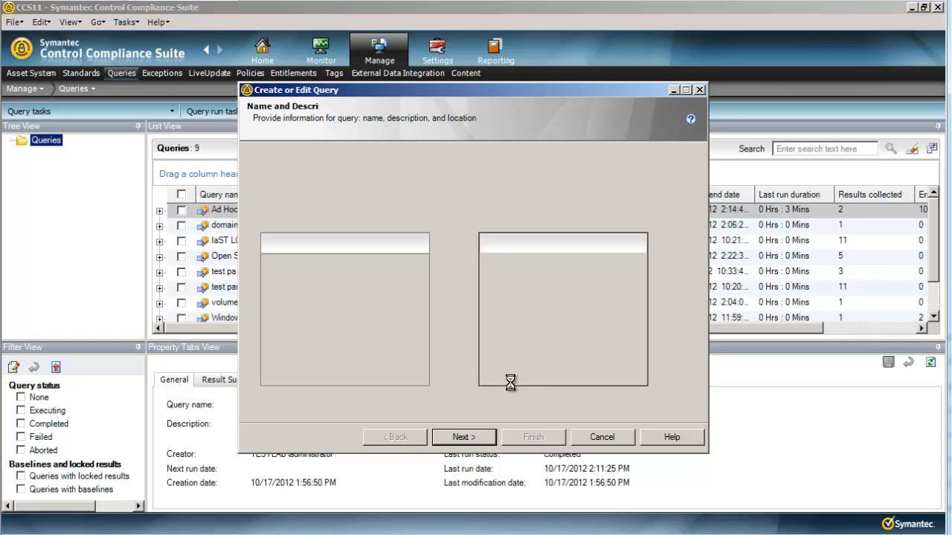
Step: Target the query at the Windows platform with Users as the entity
{"action": "left_click", "coordinate": [464, 437]}
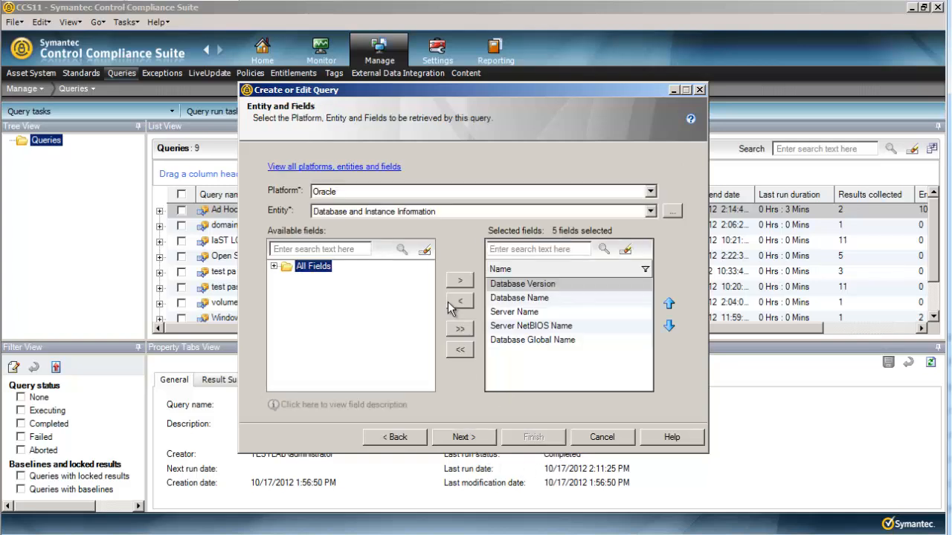
{"action": "left_click", "coordinate": [648, 190]}
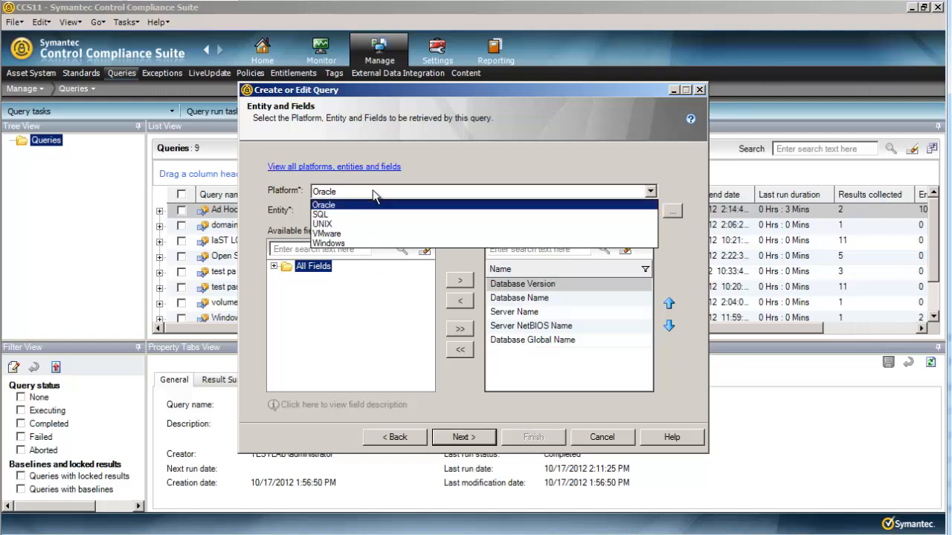
{"action": "left_click", "coordinate": [329, 244]}
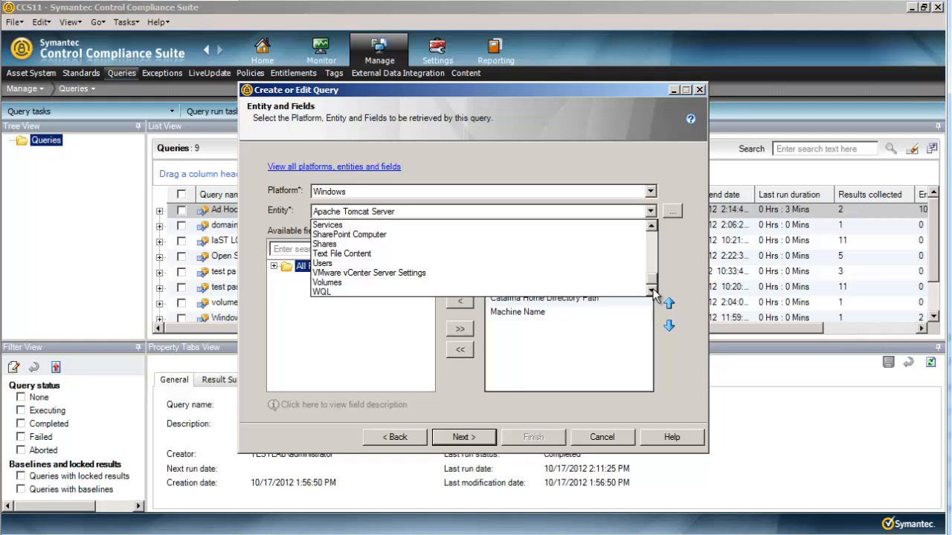
{"action": "left_click", "coordinate": [321, 261]}
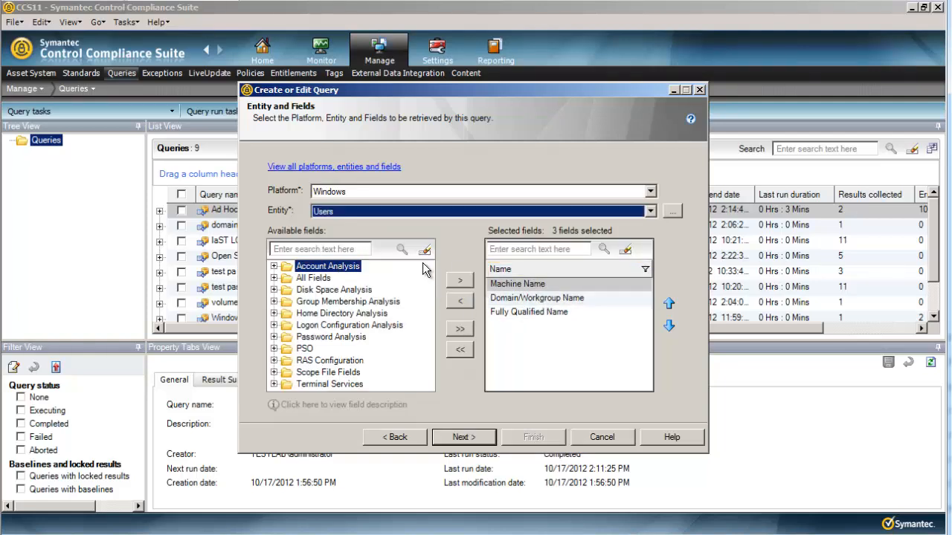
{"action": "mouse_move", "coordinate": [290, 238]}
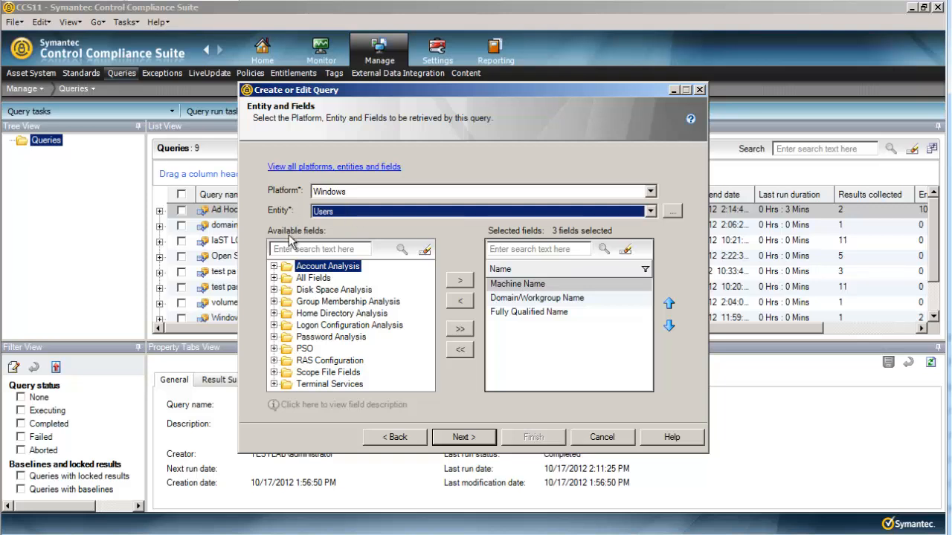
{"action": "mouse_move", "coordinate": [330, 283]}
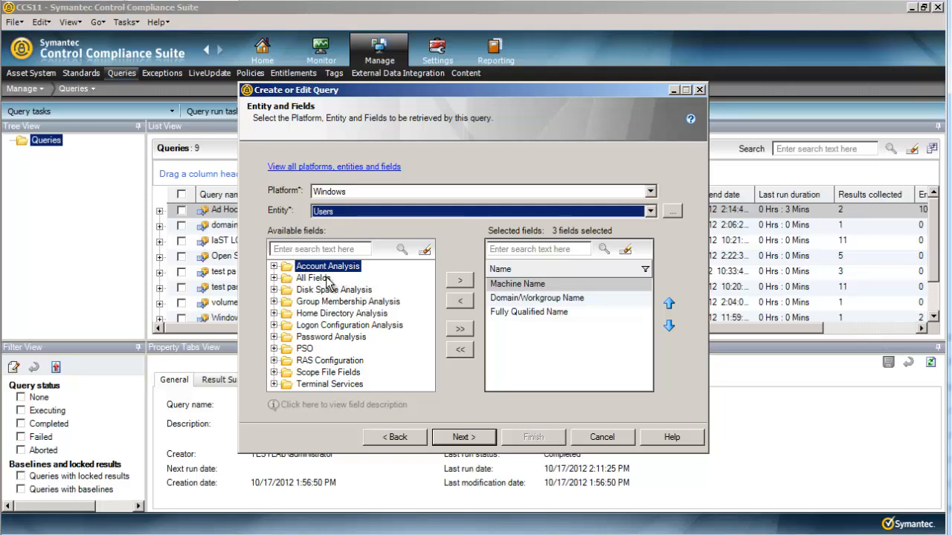
Step: Add the Logon: Last Date/Time and Account Disabled? fields and advance to asset scope
{"action": "type", "text": "last"}
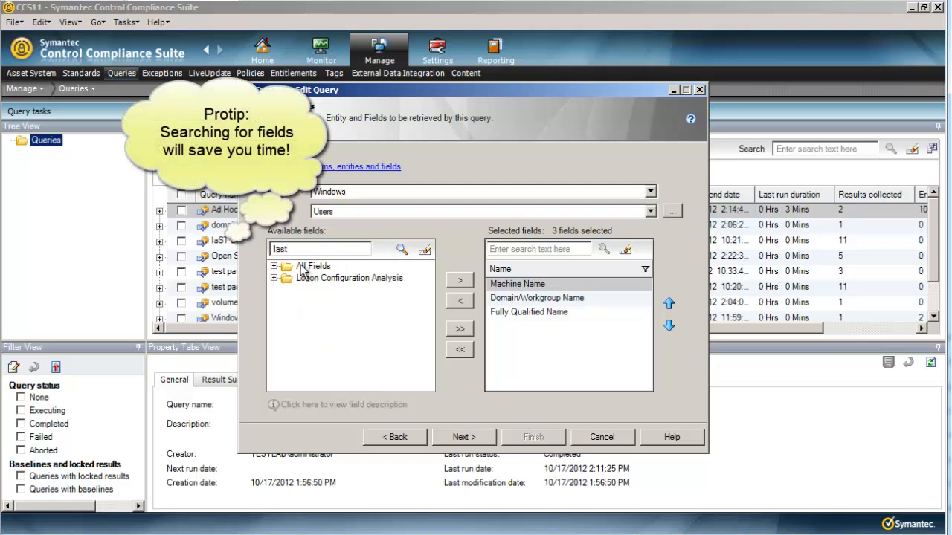
{"action": "left_click", "coordinate": [276, 264]}
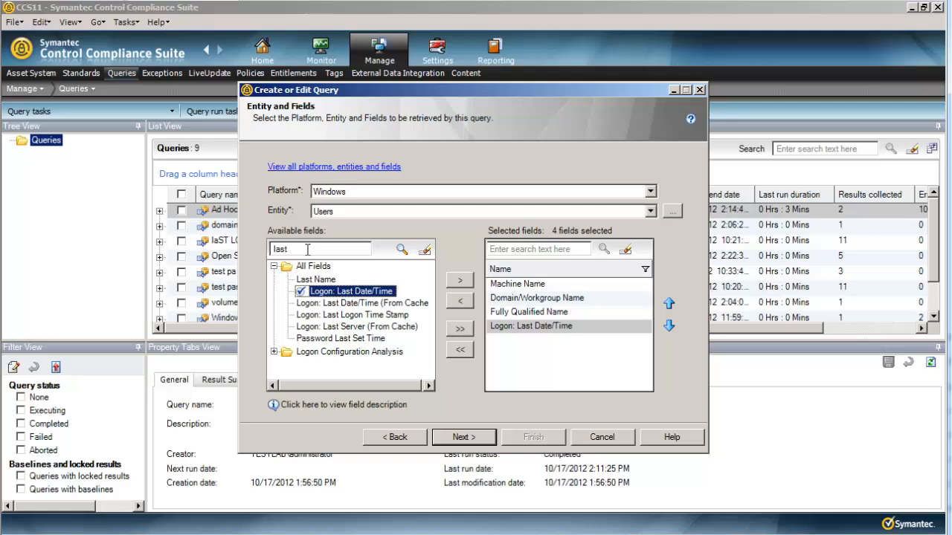
{"action": "type", "text": "disabled"}
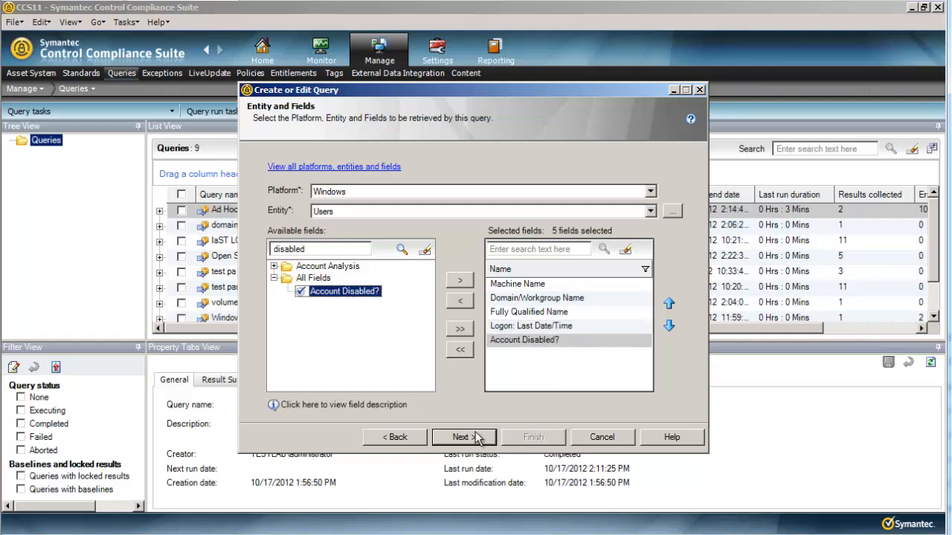
{"action": "left_click", "coordinate": [463, 437]}
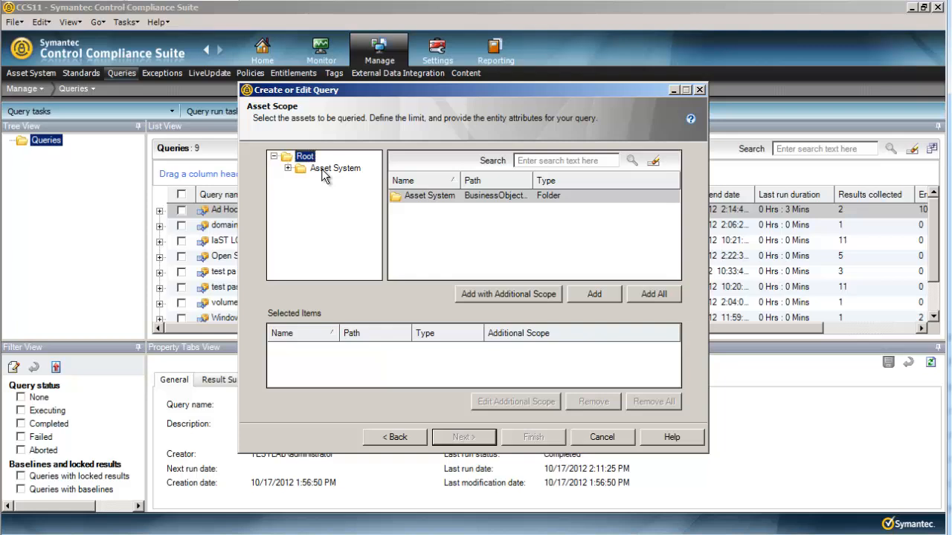
Step: Scope the query to the testlab domain under Asset System and advance to result filtering
{"action": "left_click", "coordinate": [288, 168]}
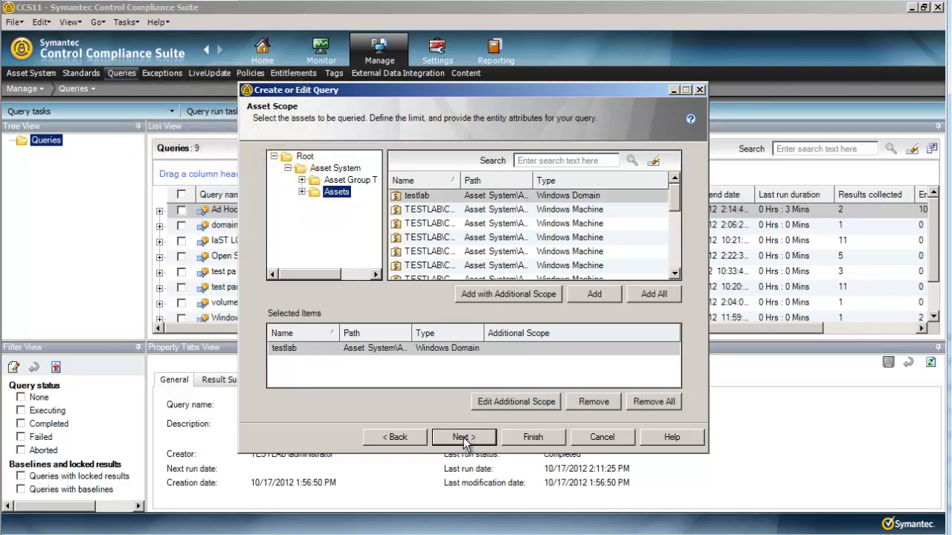
{"action": "left_click", "coordinate": [464, 437]}
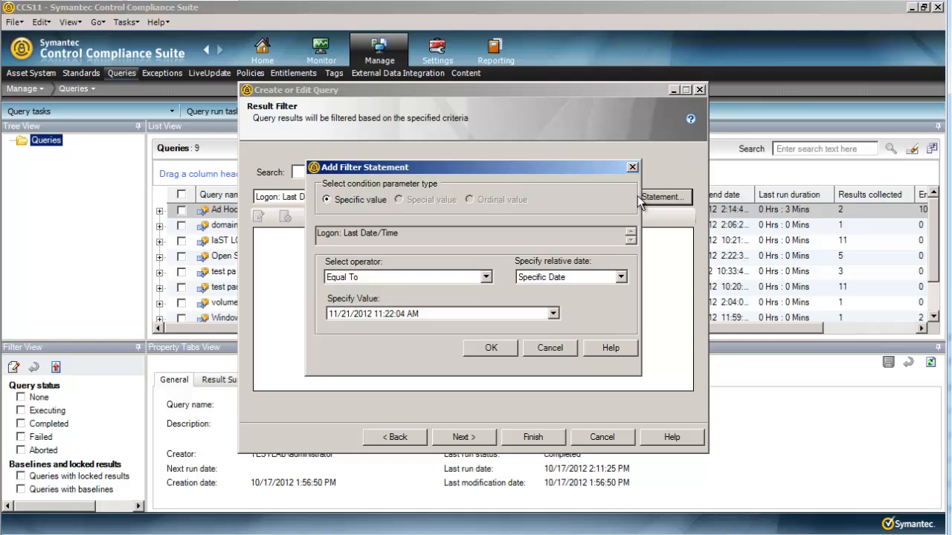
{"action": "mouse_move", "coordinate": [488, 282]}
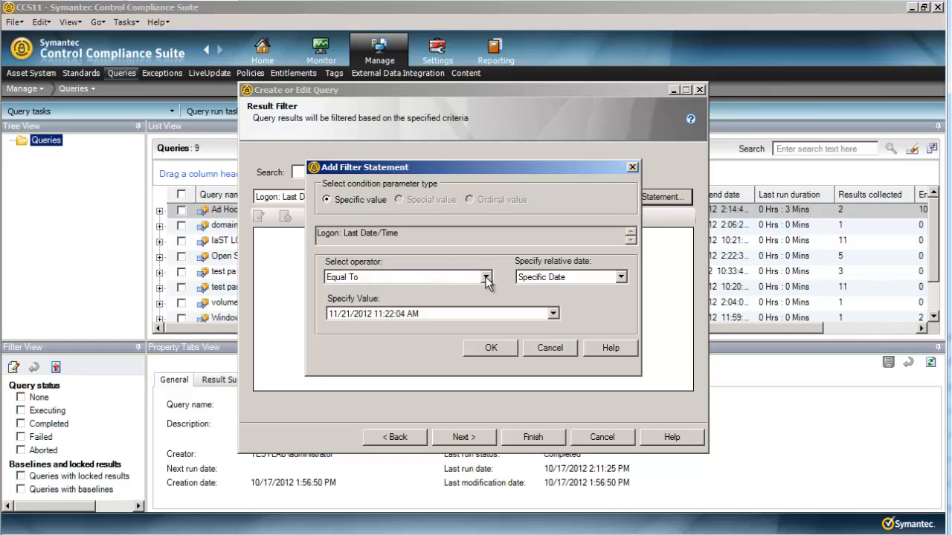
Step: Define a filter: Logon: Last Date/Time Less Than 30 Days Before Today
{"action": "left_click", "coordinate": [485, 277]}
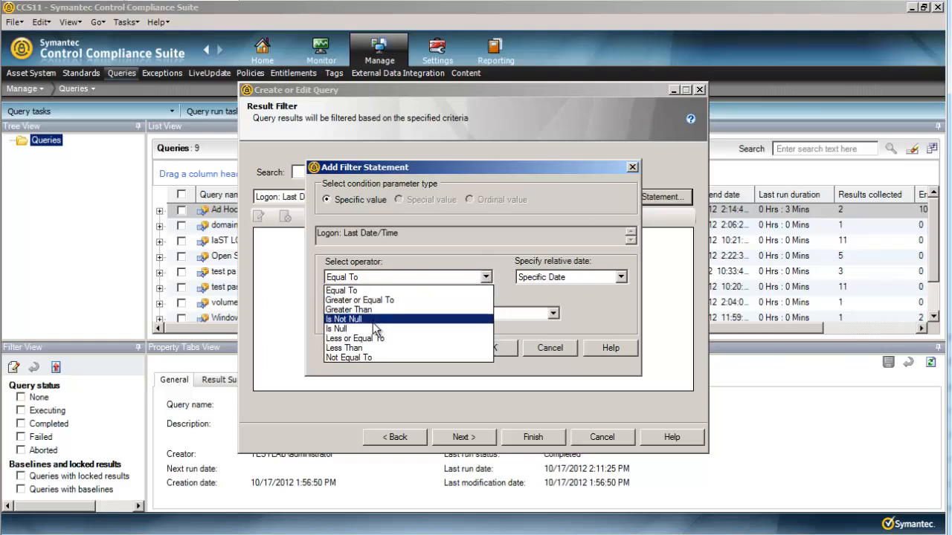
{"action": "left_click", "coordinate": [343, 348]}
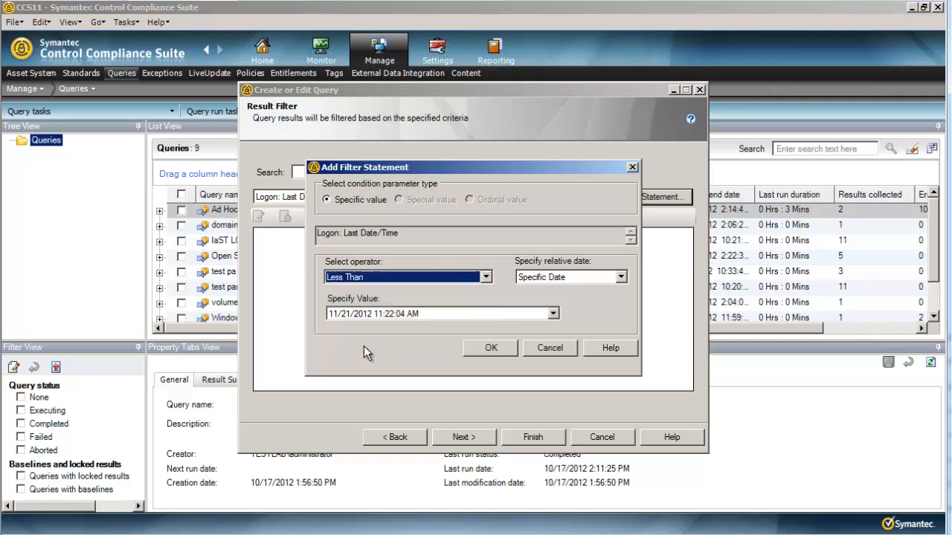
{"action": "left_click", "coordinate": [620, 276]}
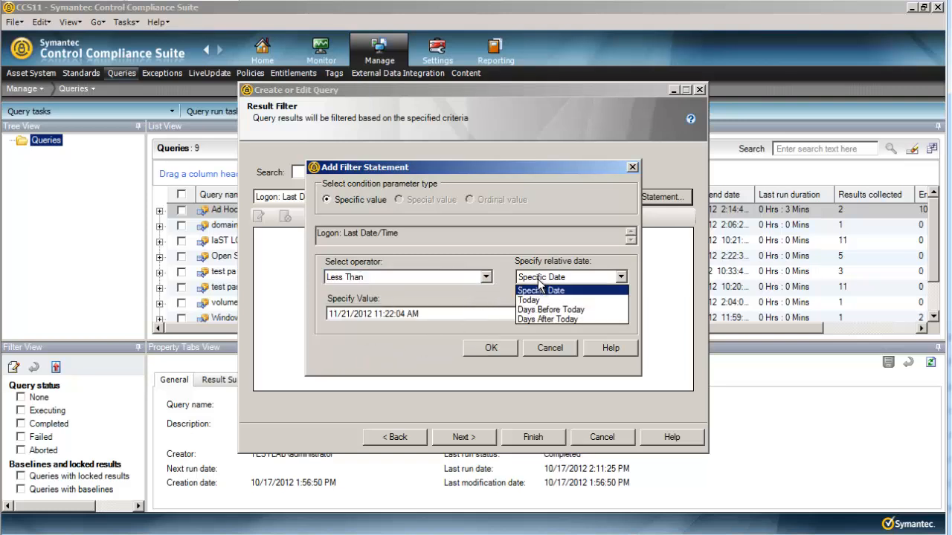
{"action": "left_click", "coordinate": [550, 309]}
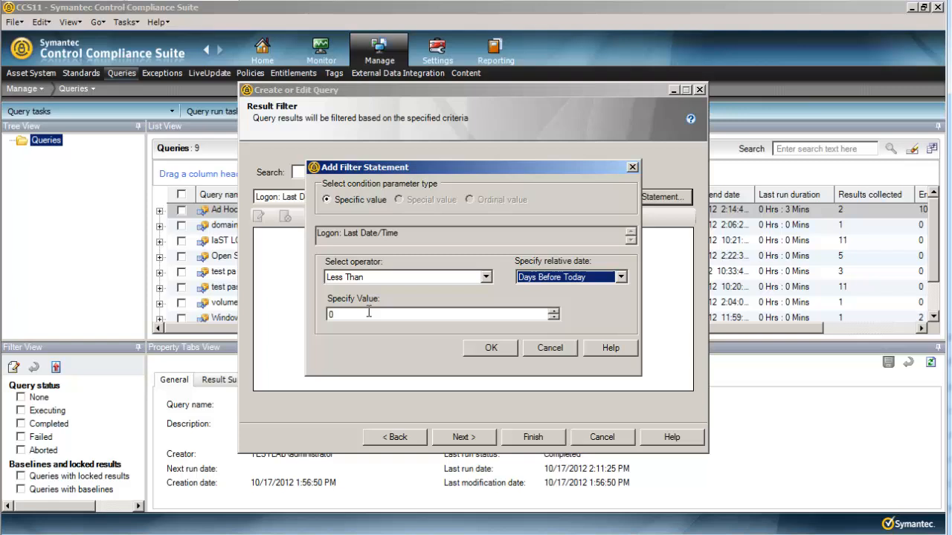
{"action": "type", "text": "90"}
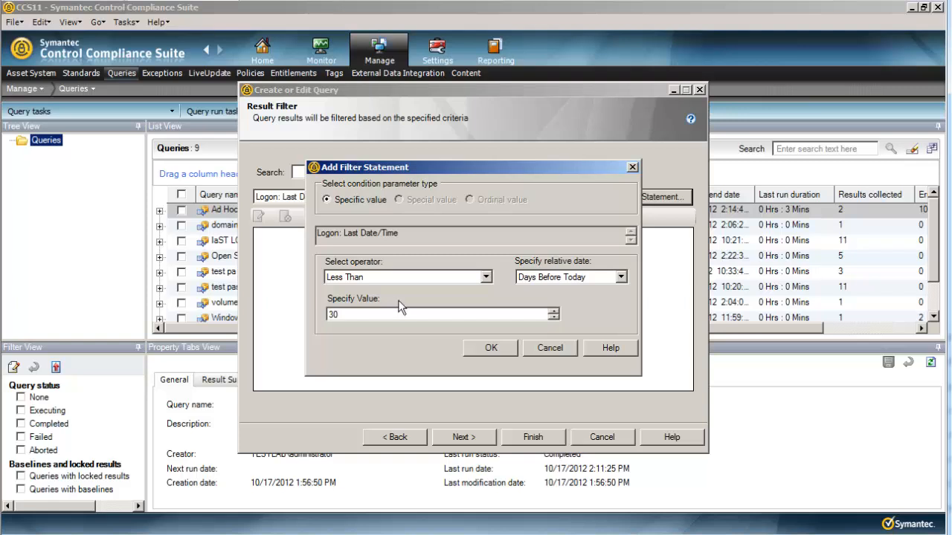
{"action": "left_click", "coordinate": [438, 314]}
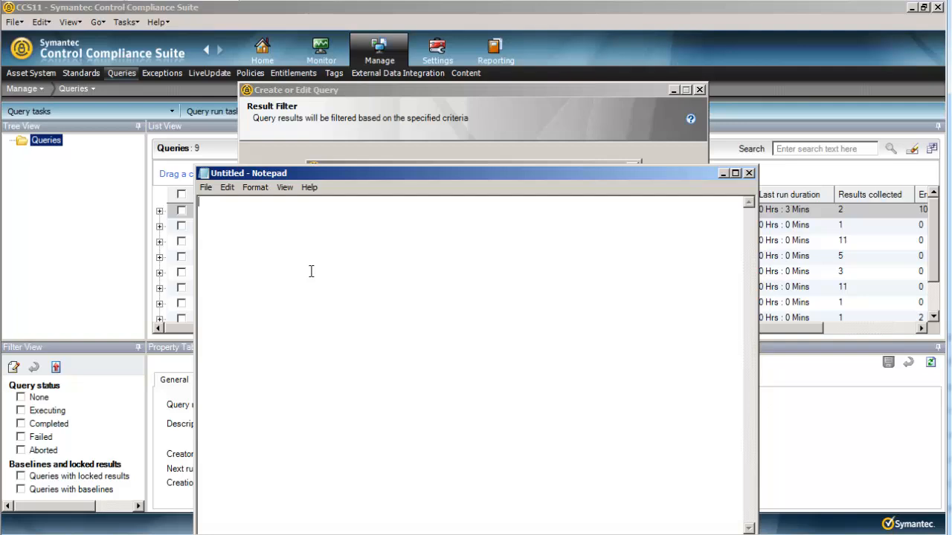
Step: Jot the sample dates 1/1/2012 and 2/1/2012 in Notepad and put the note away
{"action": "type", "text": "1/1/"}
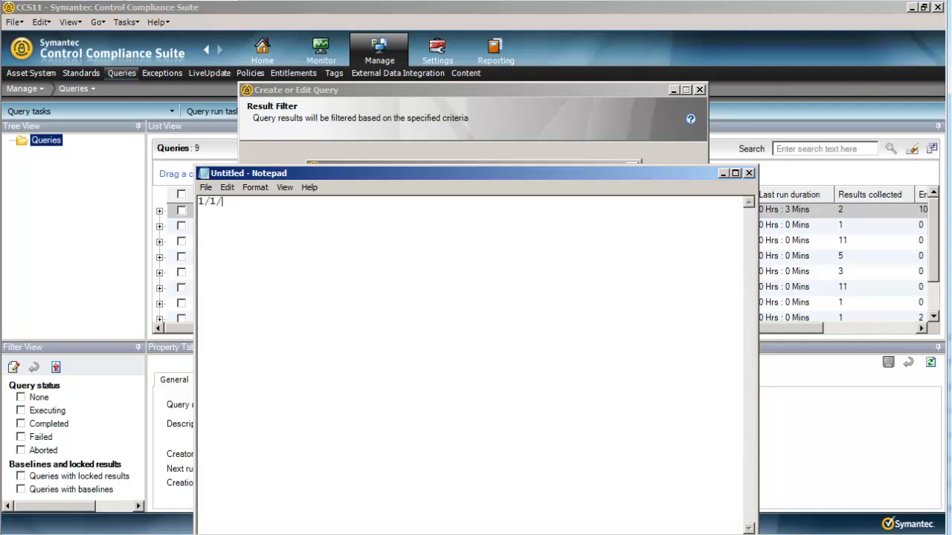
{"action": "type", "text": "2012"}
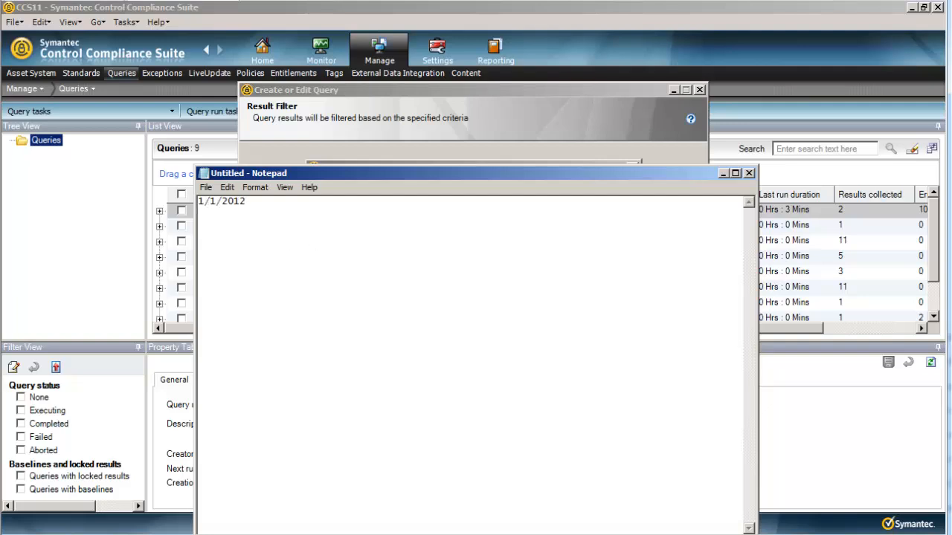
{"action": "type", "text": "2/1/2012"}
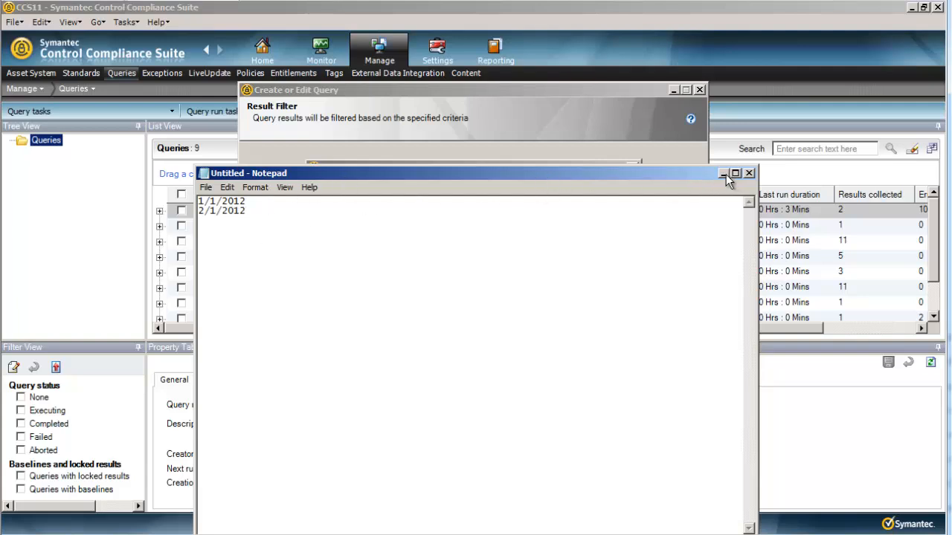
{"action": "left_click", "coordinate": [749, 172]}
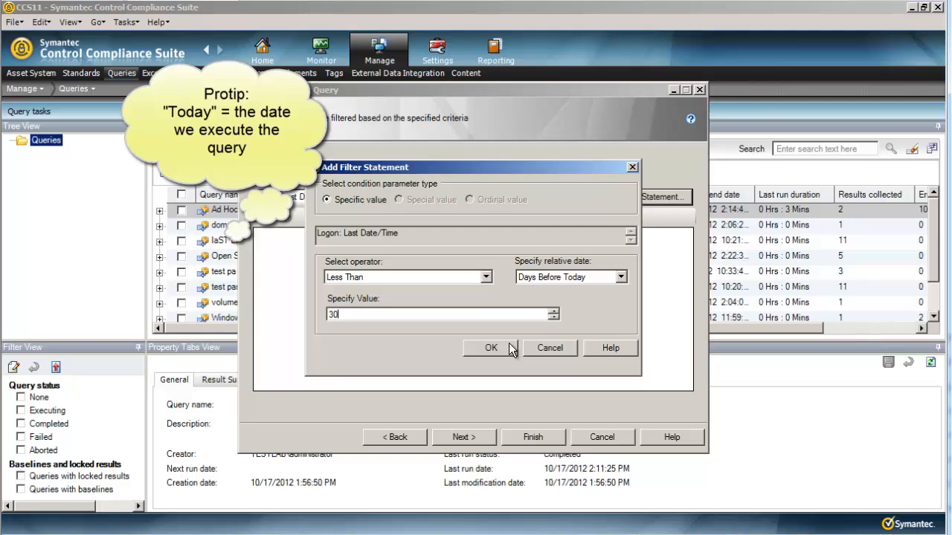
Step: Confirm the logon filter, sort by Logon: Last Date/Time first, and finish with Run now
{"action": "left_click", "coordinate": [491, 348]}
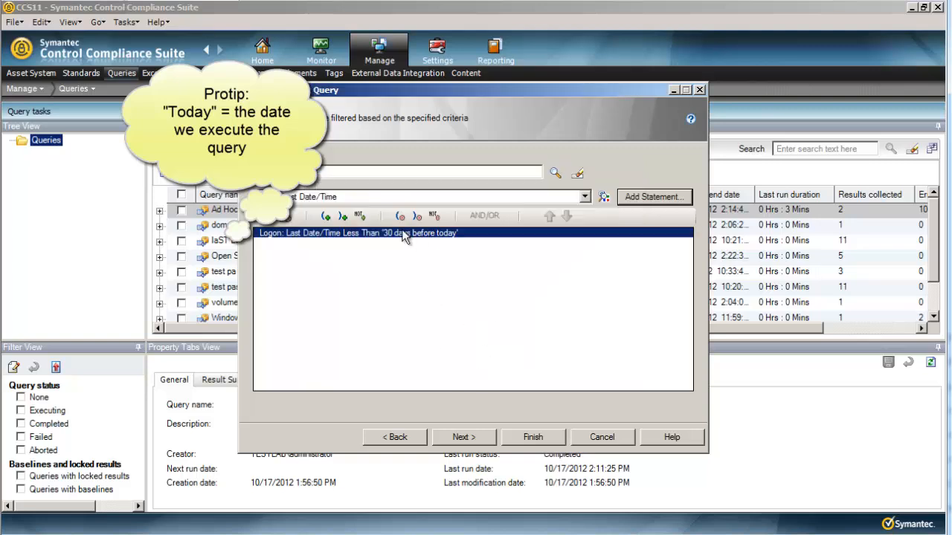
{"action": "mouse_move", "coordinate": [407, 260]}
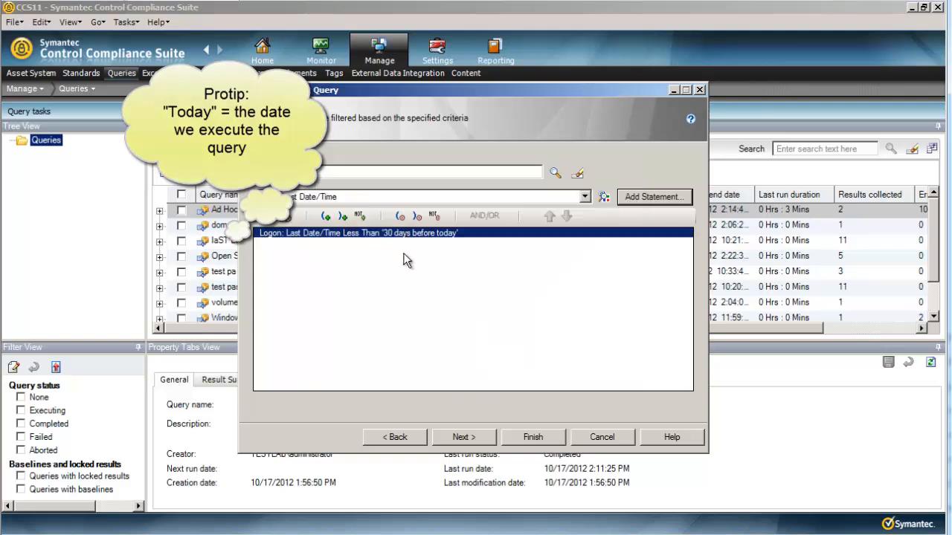
{"action": "left_click", "coordinate": [464, 438]}
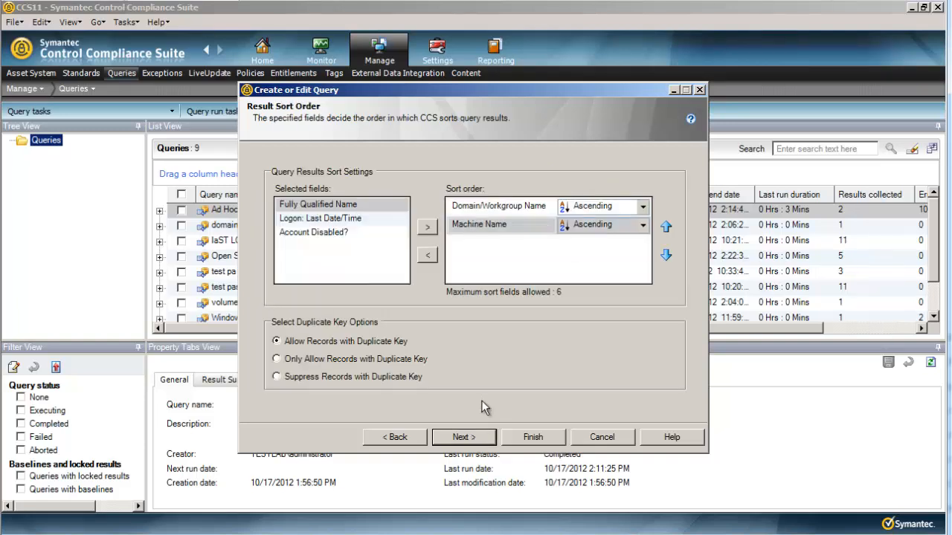
{"action": "mouse_move", "coordinate": [327, 223]}
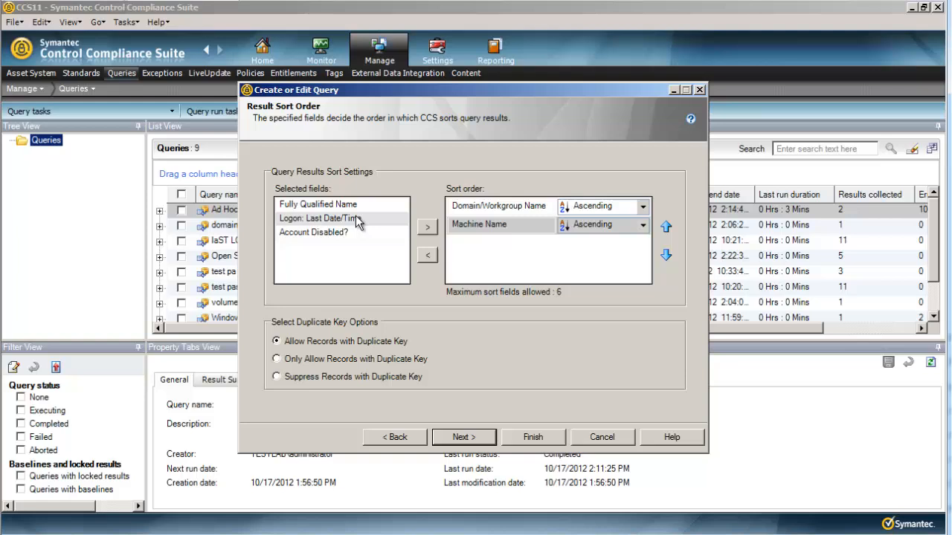
{"action": "left_click", "coordinate": [425, 226]}
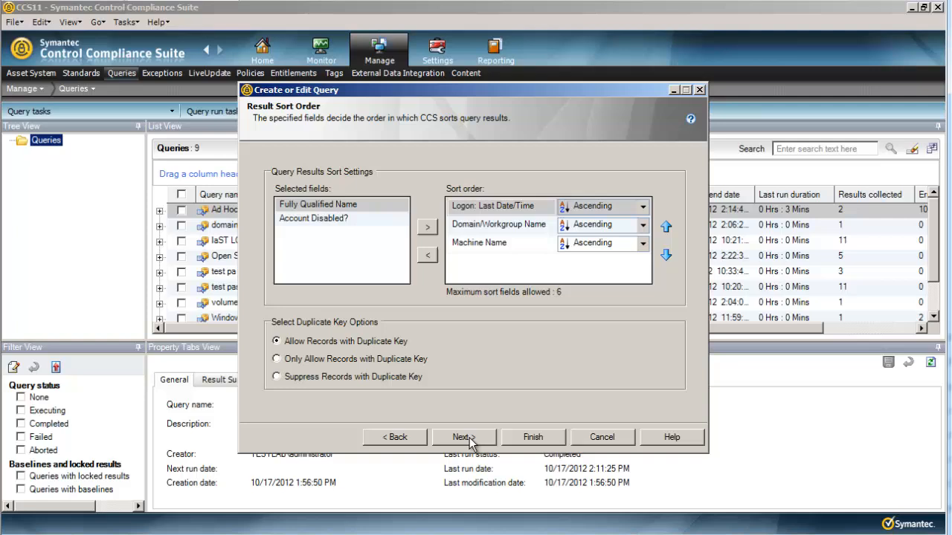
{"action": "left_click", "coordinate": [464, 437]}
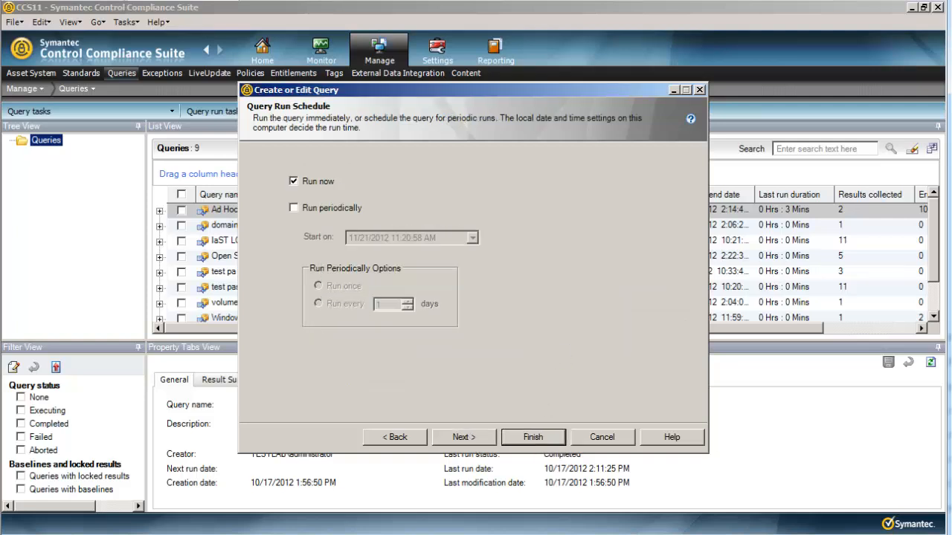
{"action": "left_click", "coordinate": [532, 438]}
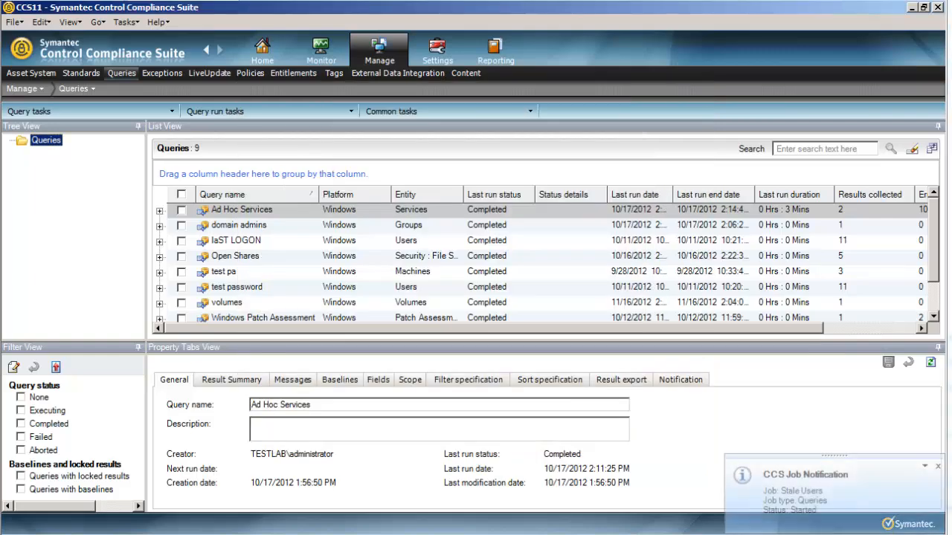
Step: View the Stale Users job results from Monitor > Jobs, showing two TESTLAB accounts' last logons
{"action": "left_click", "coordinate": [321, 51]}
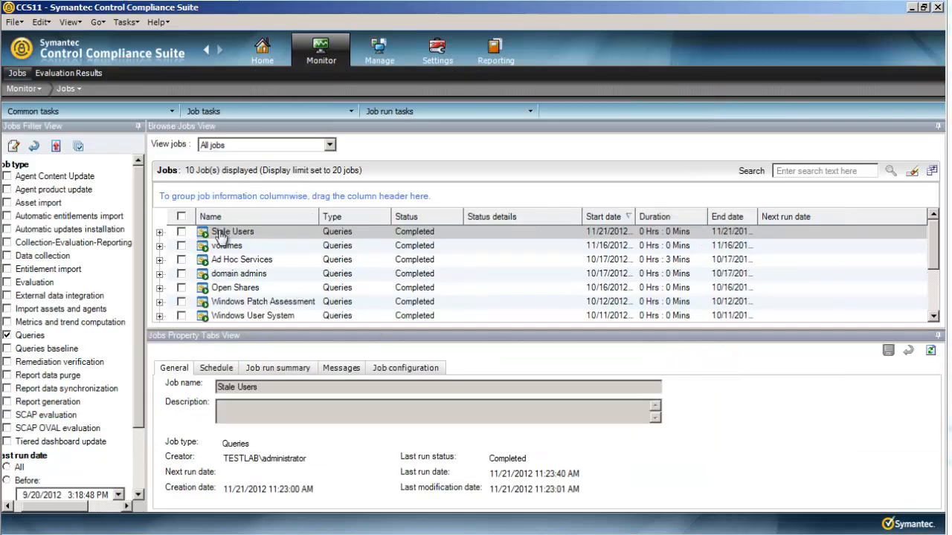
{"action": "right_click", "coordinate": [232, 232]}
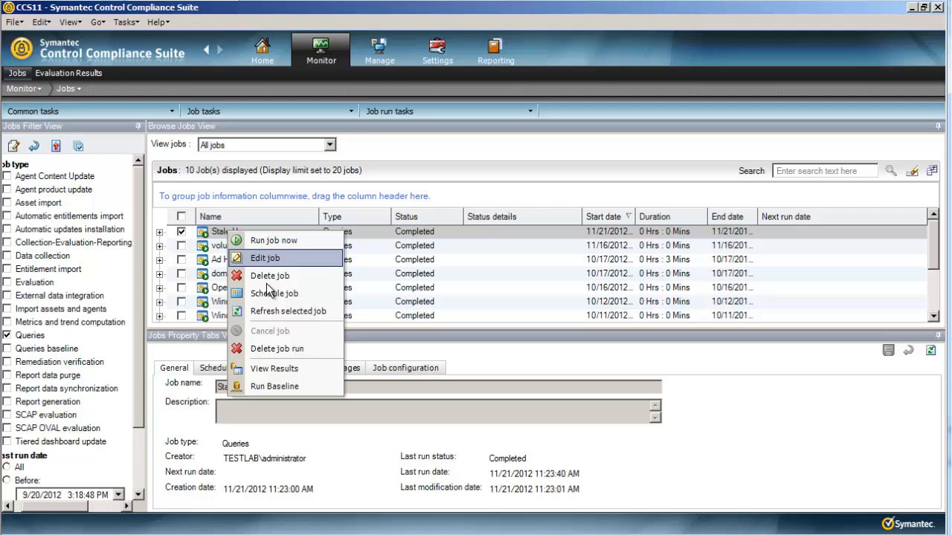
{"action": "left_click", "coordinate": [274, 369]}
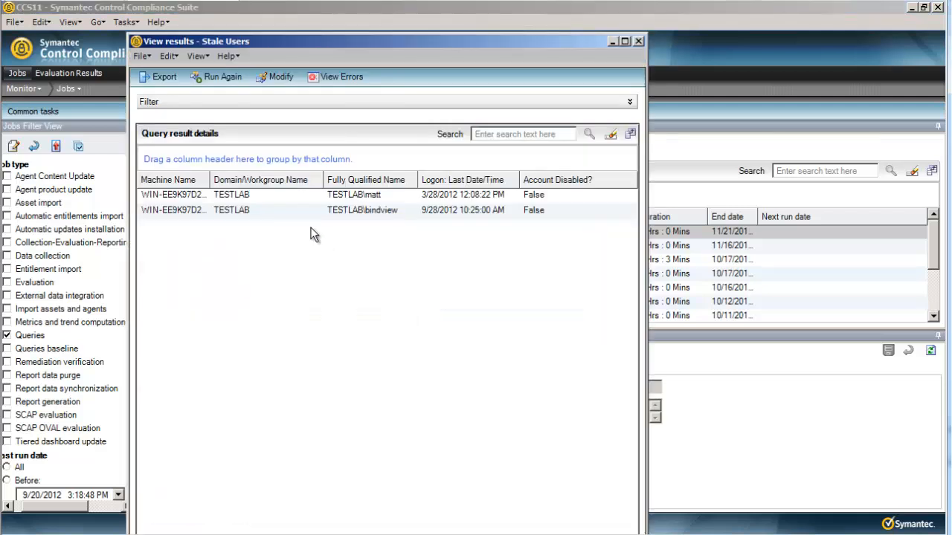
{"action": "mouse_move", "coordinate": [379, 210]}
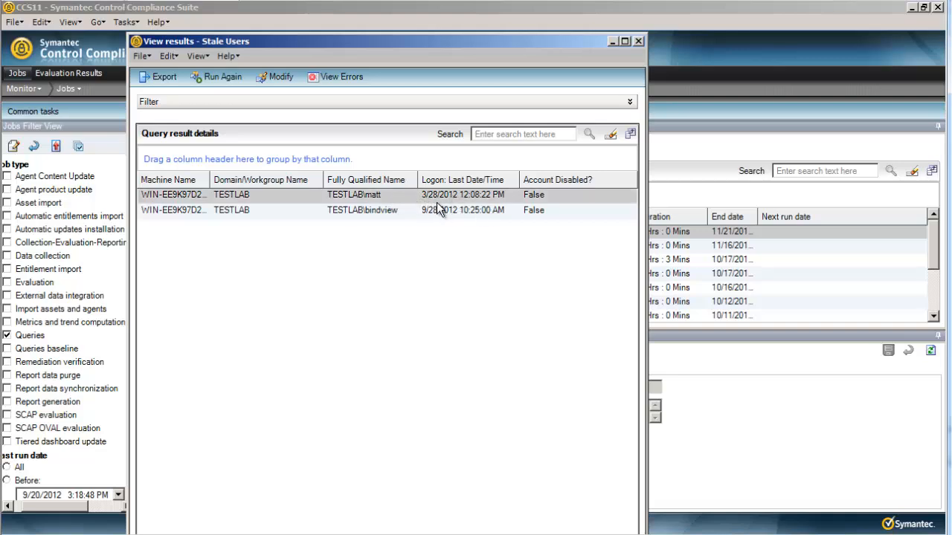
{"action": "mouse_move", "coordinate": [473, 201]}
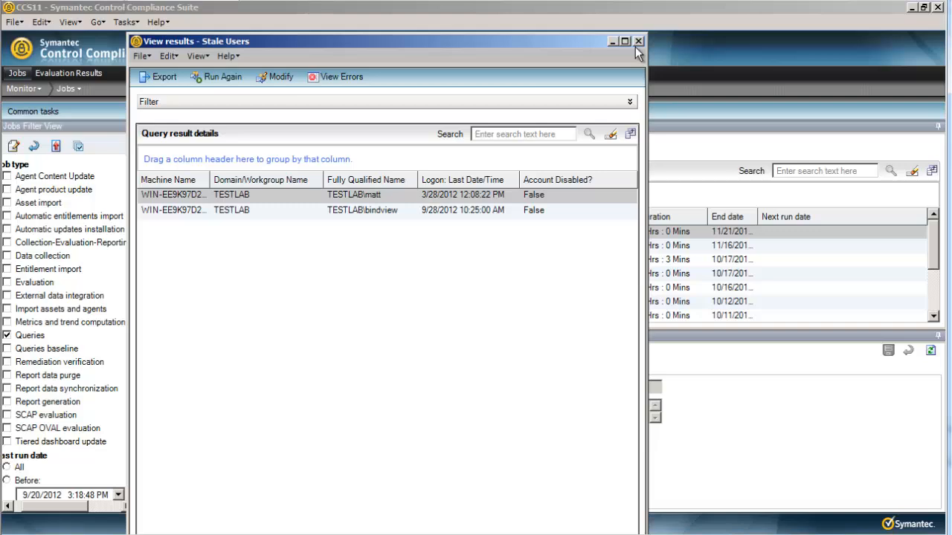
{"action": "mouse_move", "coordinate": [638, 41]}
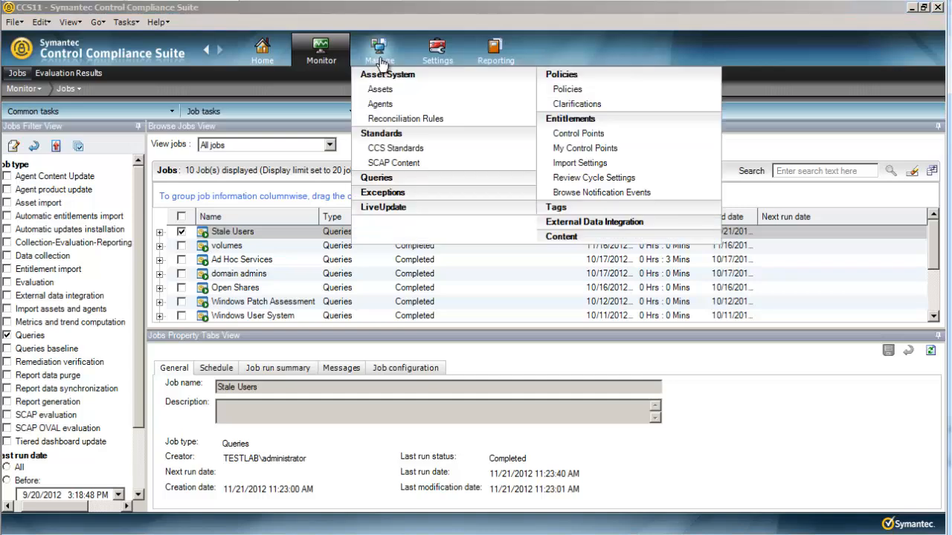
Step: Return to the queries list and start creating another new query
{"action": "left_click", "coordinate": [377, 177]}
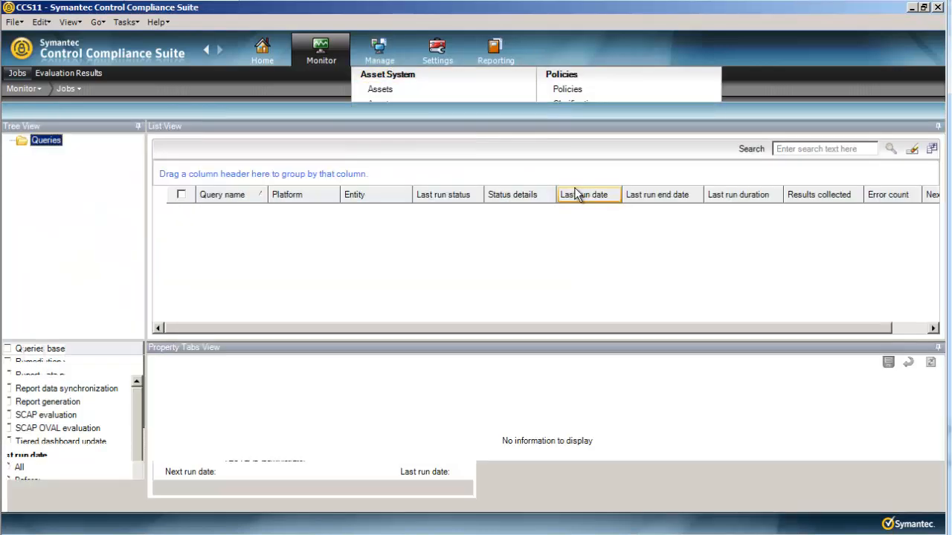
{"action": "left_click", "coordinate": [378, 51]}
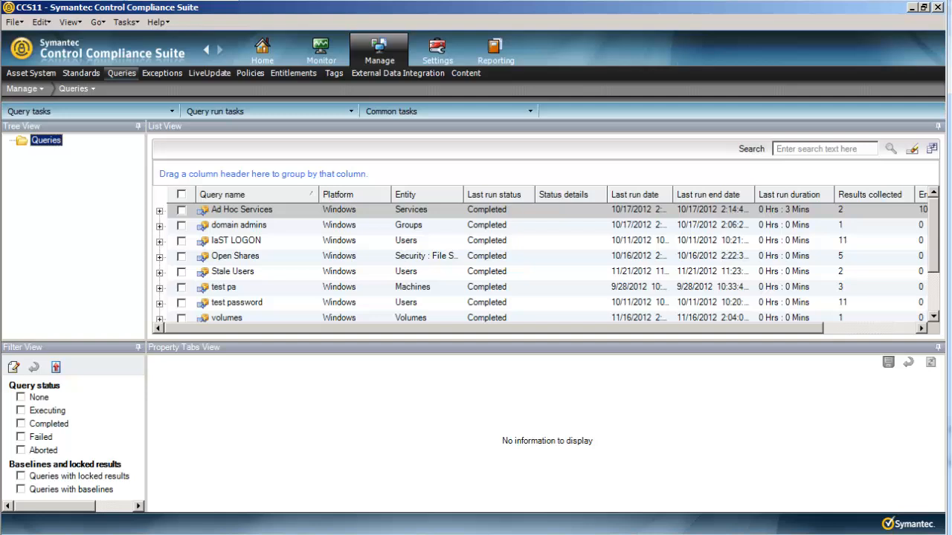
{"action": "left_click", "coordinate": [241, 208]}
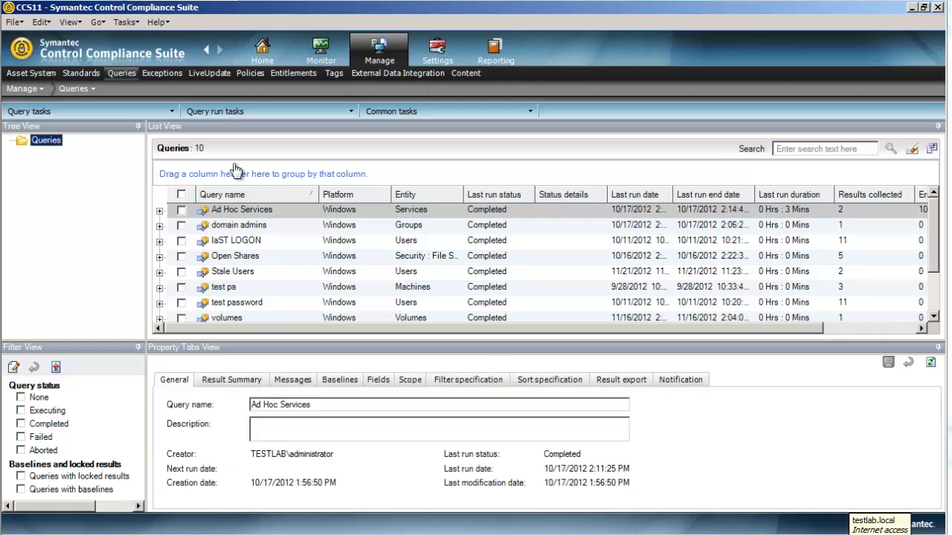
{"action": "mouse_move", "coordinate": [175, 116]}
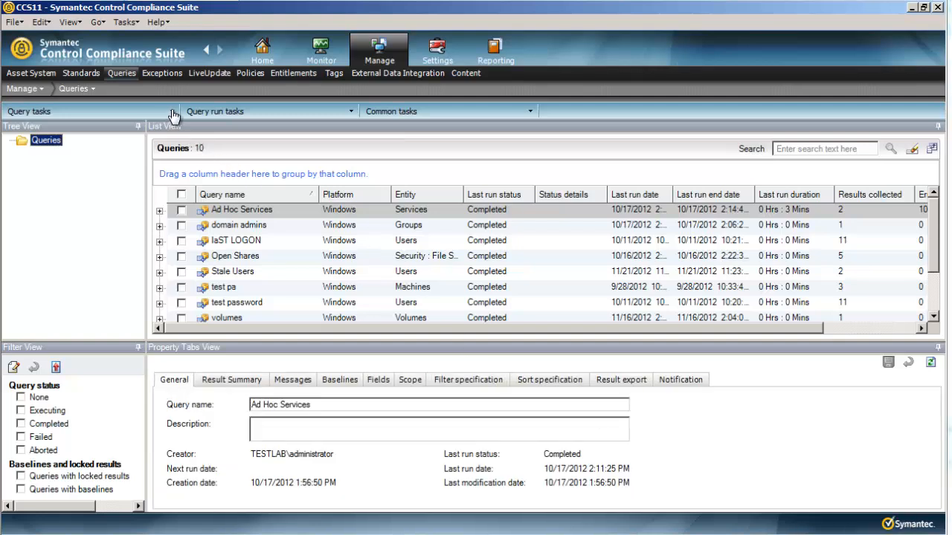
{"action": "left_click", "coordinate": [169, 110]}
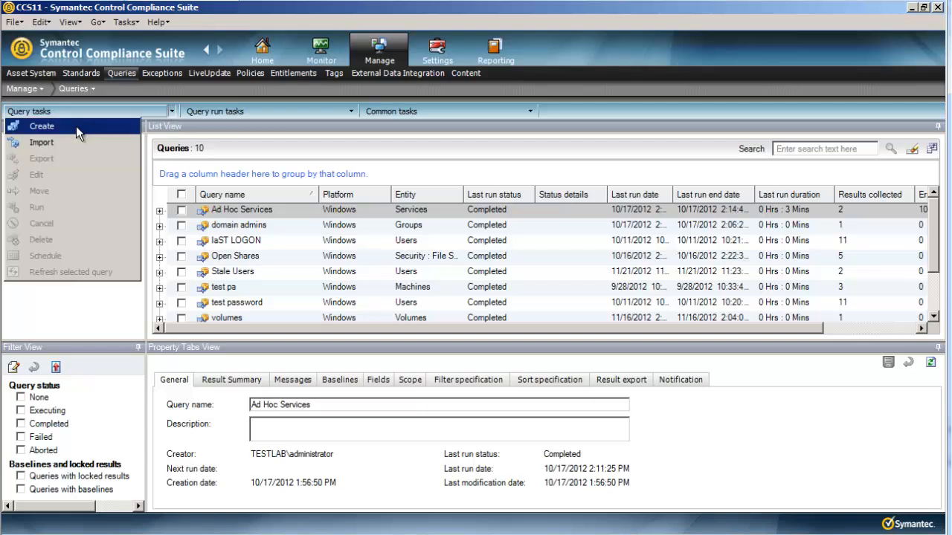
{"action": "left_click", "coordinate": [41, 125]}
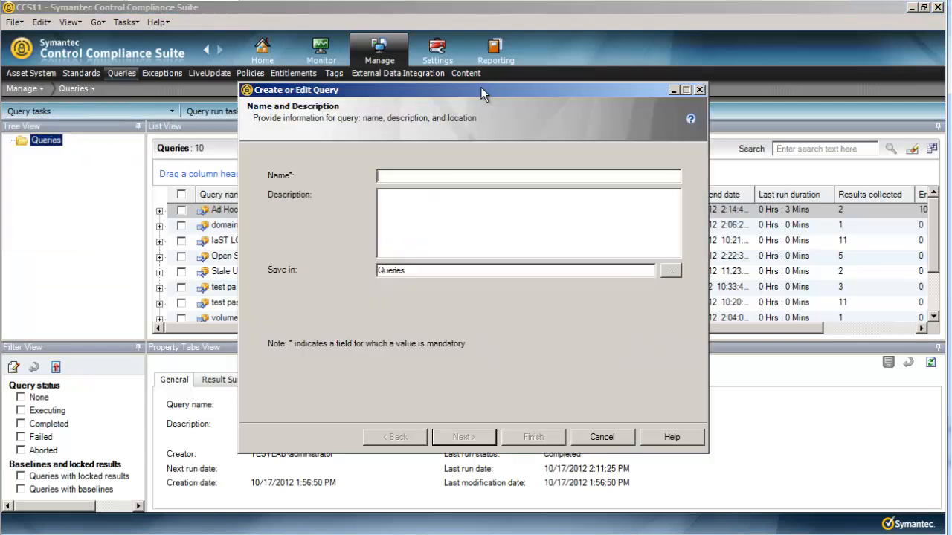
Step: Name the new query 'Stale Machines' and advance past the naming step
{"action": "left_click_drag", "start_coordinate": [483, 91], "coordinate": [461, 98]}
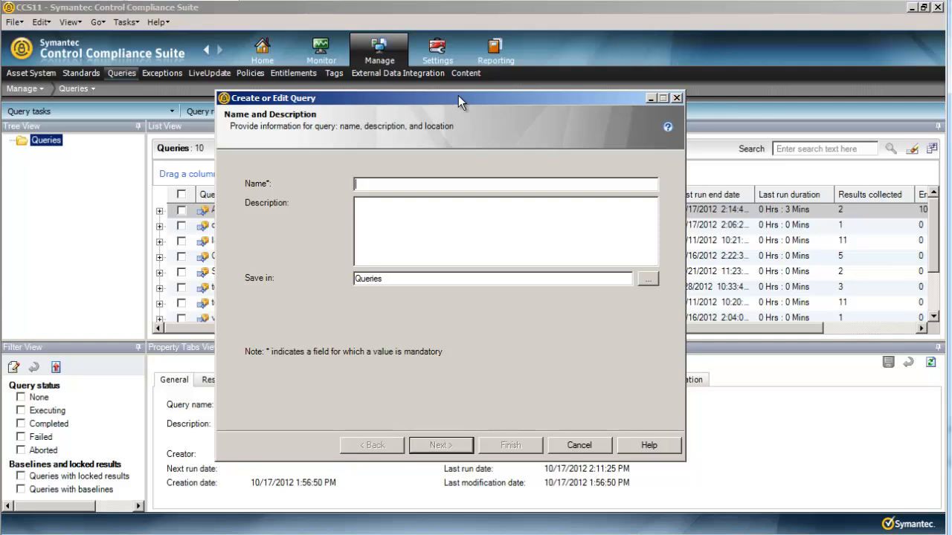
{"action": "mouse_move", "coordinate": [367, 184]}
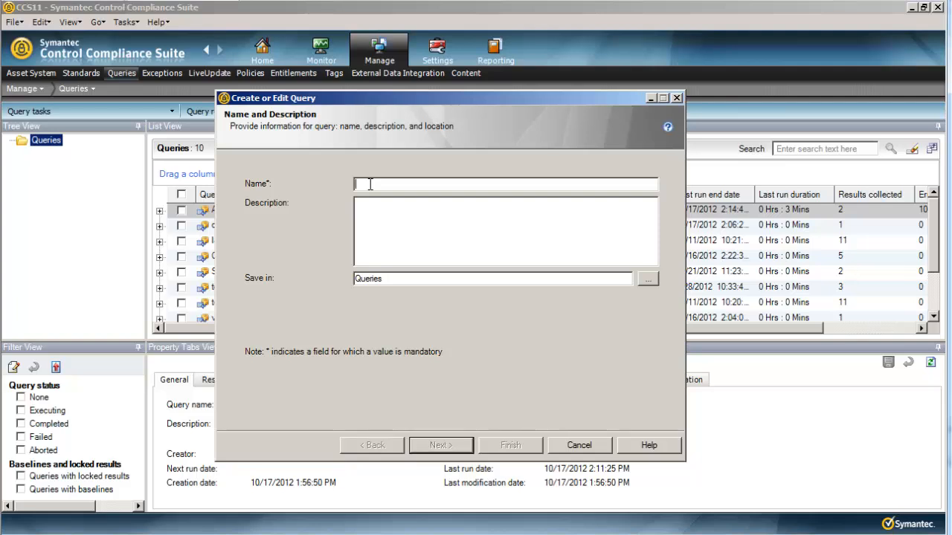
{"action": "type", "text": "S"}
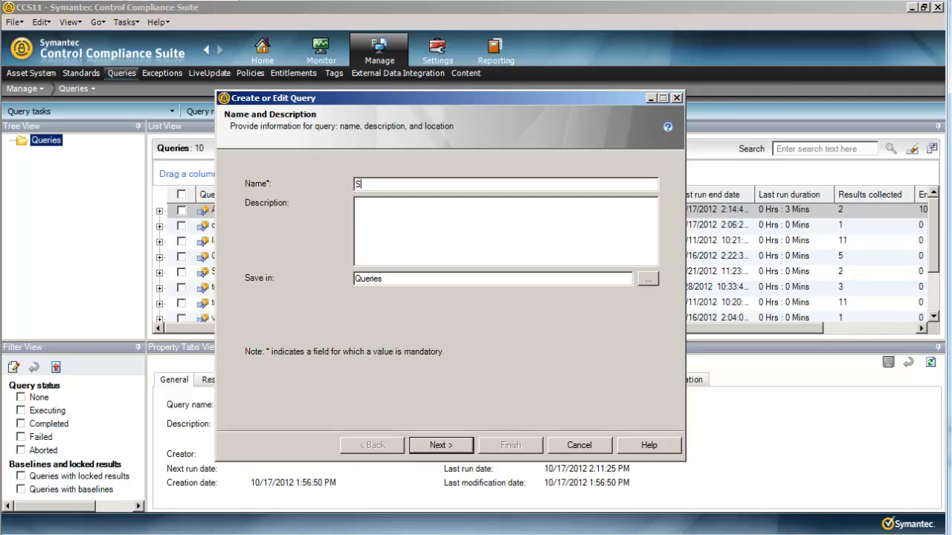
{"action": "type", "text": "tale Ma"}
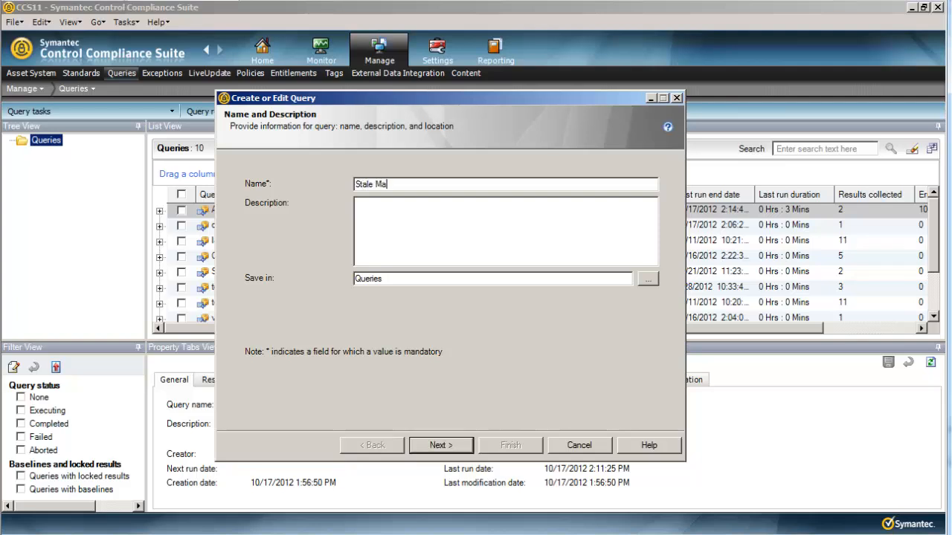
{"action": "type", "text": "chines"}
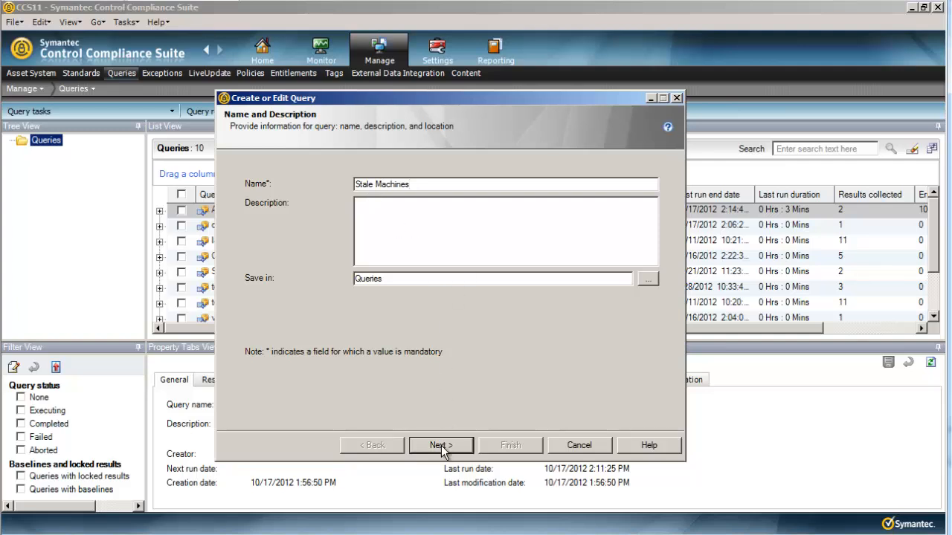
{"action": "left_click", "coordinate": [440, 445]}
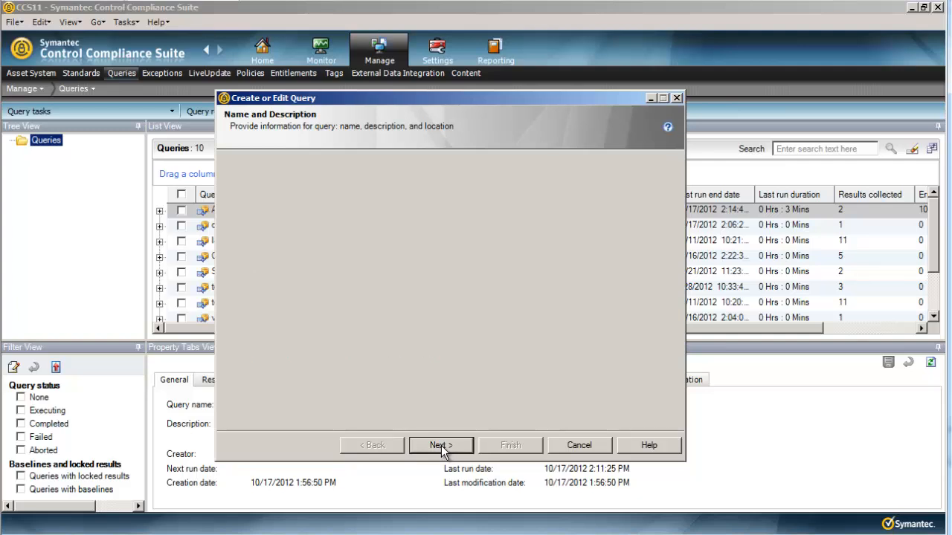
Step: Set the entity to Machines, add the Password Age field and advance to asset scope
{"action": "left_click", "coordinate": [440, 444]}
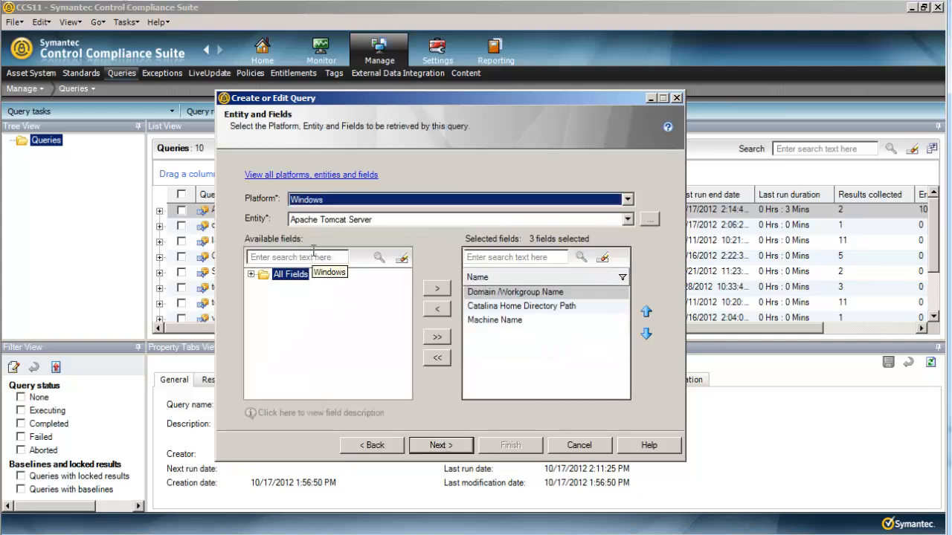
{"action": "left_click", "coordinate": [628, 219]}
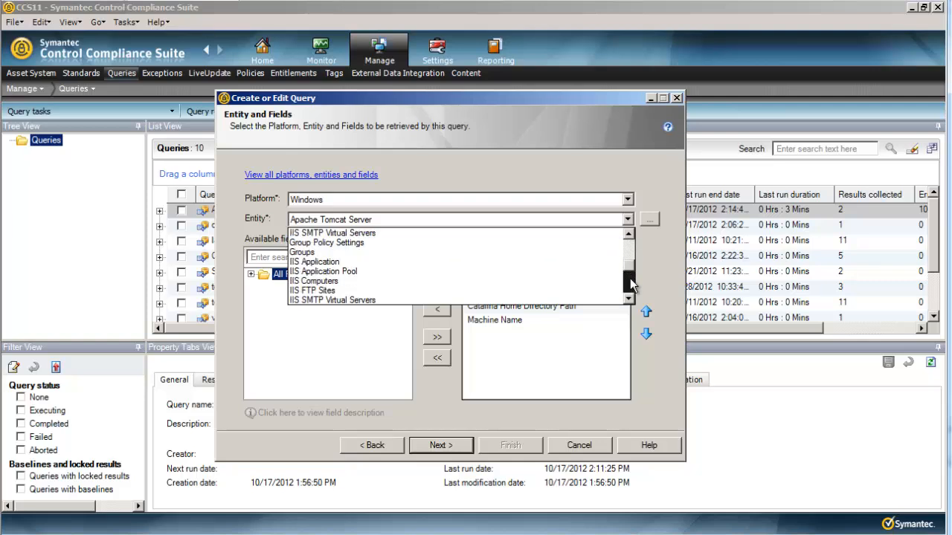
{"action": "left_click", "coordinate": [328, 311]}
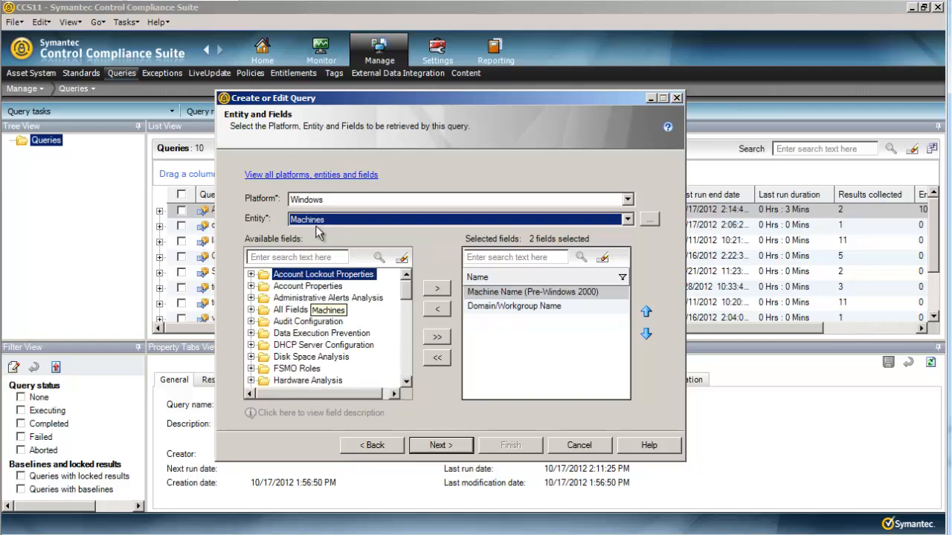
{"action": "mouse_move", "coordinate": [291, 291]}
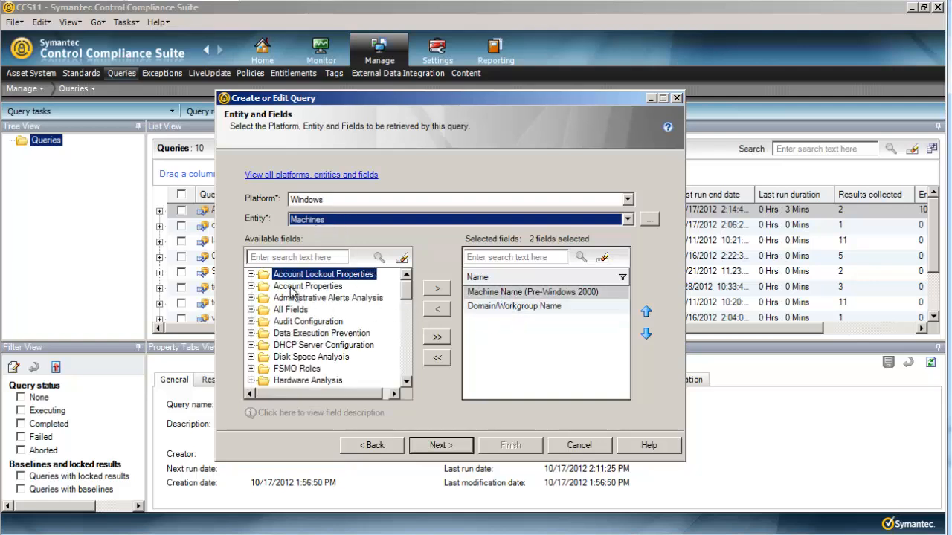
{"action": "type", "text": "pas"}
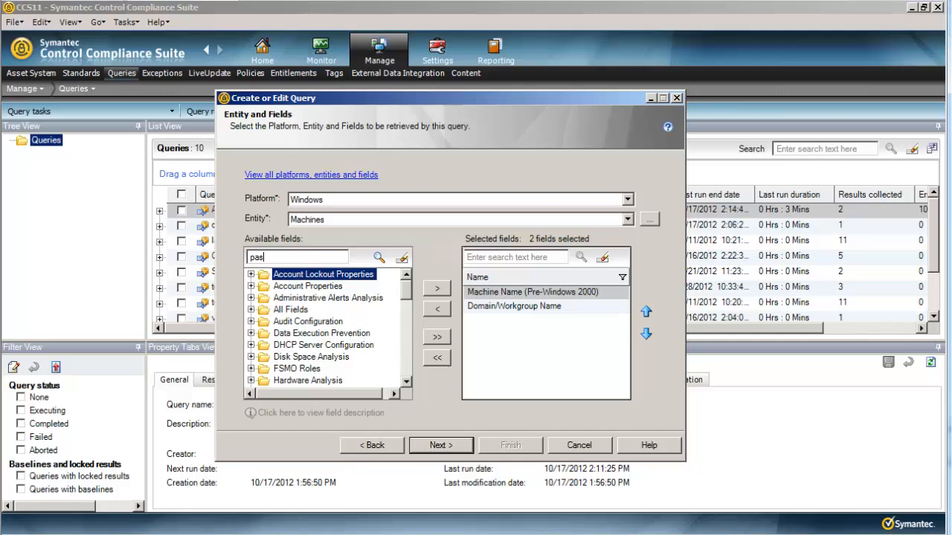
{"action": "type", "text": "sword age"}
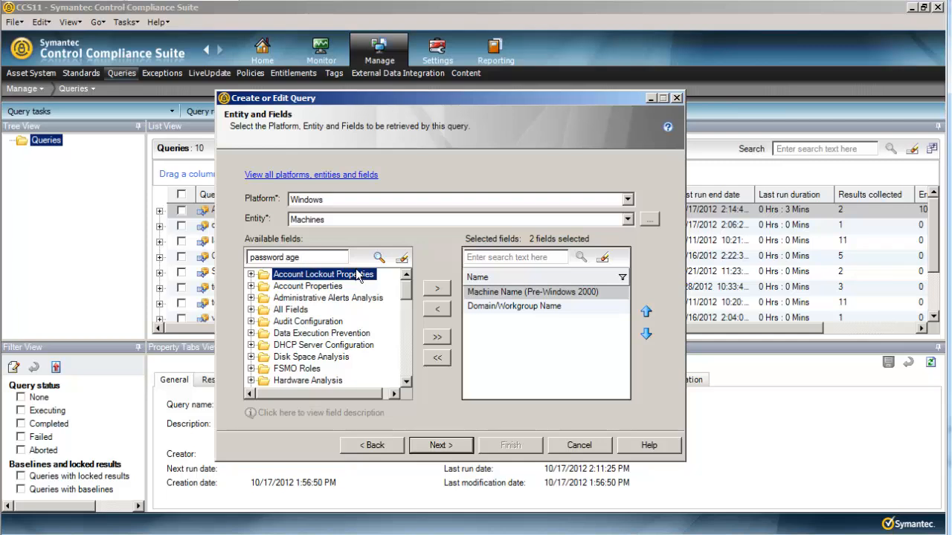
{"action": "left_click", "coordinate": [378, 257]}
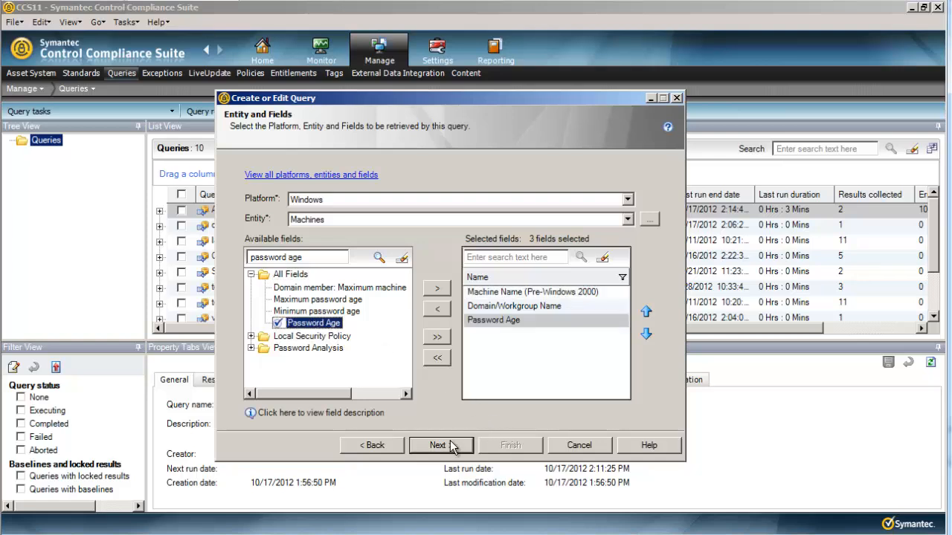
{"action": "left_click", "coordinate": [437, 444]}
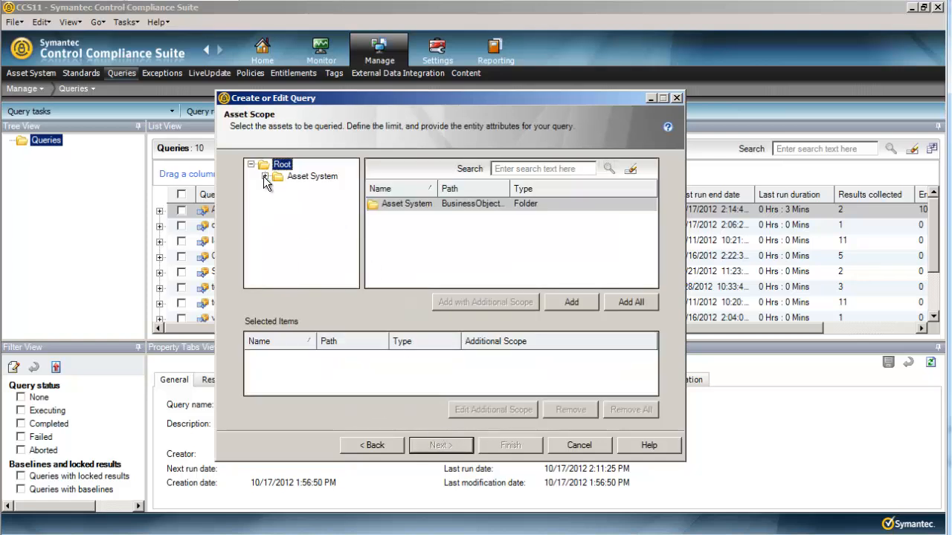
Step: Scope the query to the Assets folder under Asset System and advance to result filtering
{"action": "left_click", "coordinate": [265, 176]}
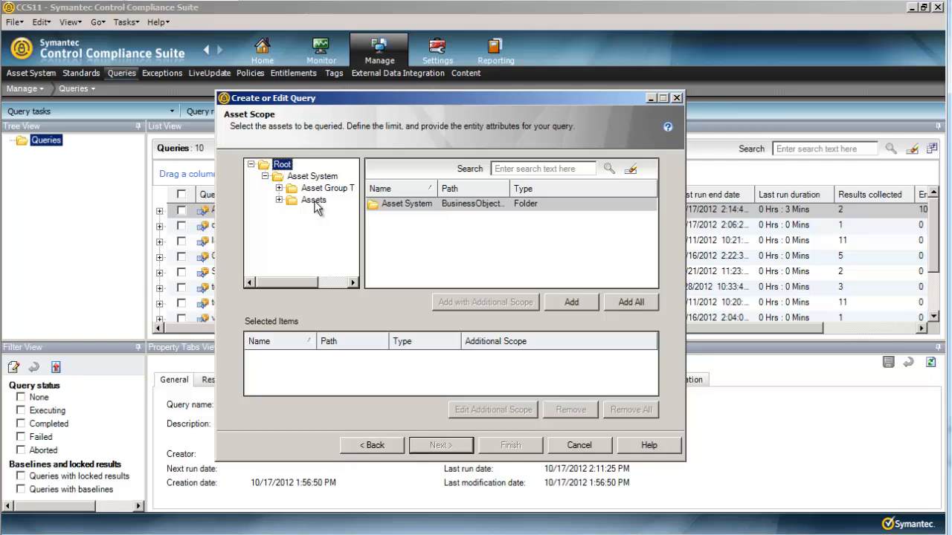
{"action": "left_click", "coordinate": [312, 175]}
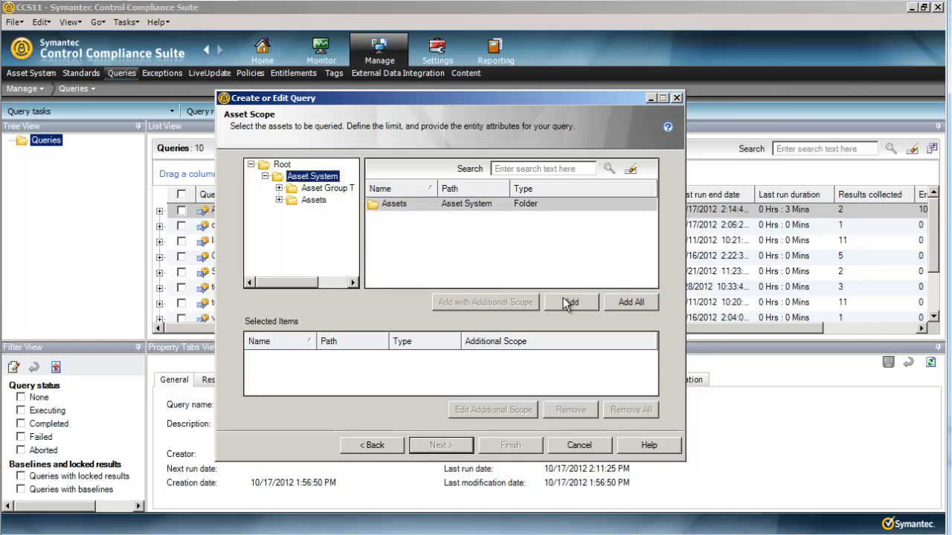
{"action": "left_click", "coordinate": [572, 302]}
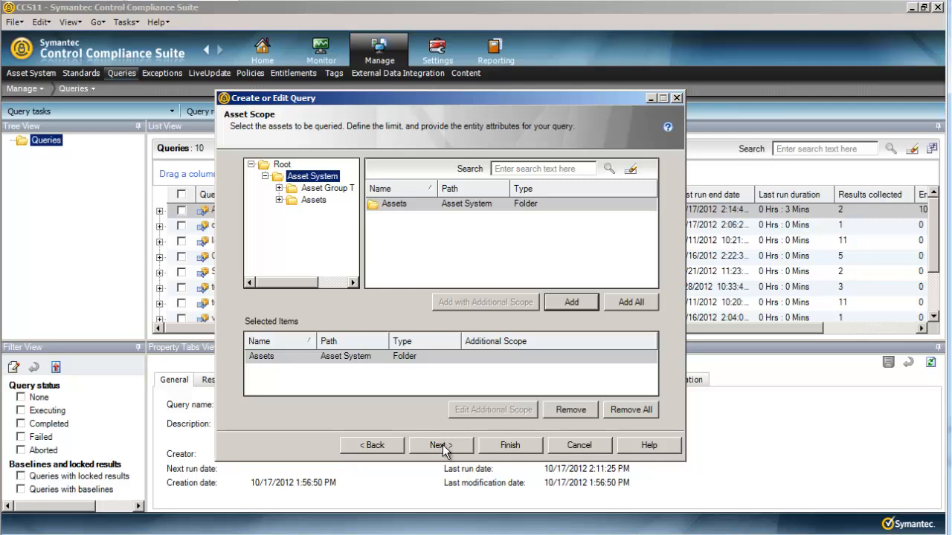
{"action": "left_click", "coordinate": [440, 445]}
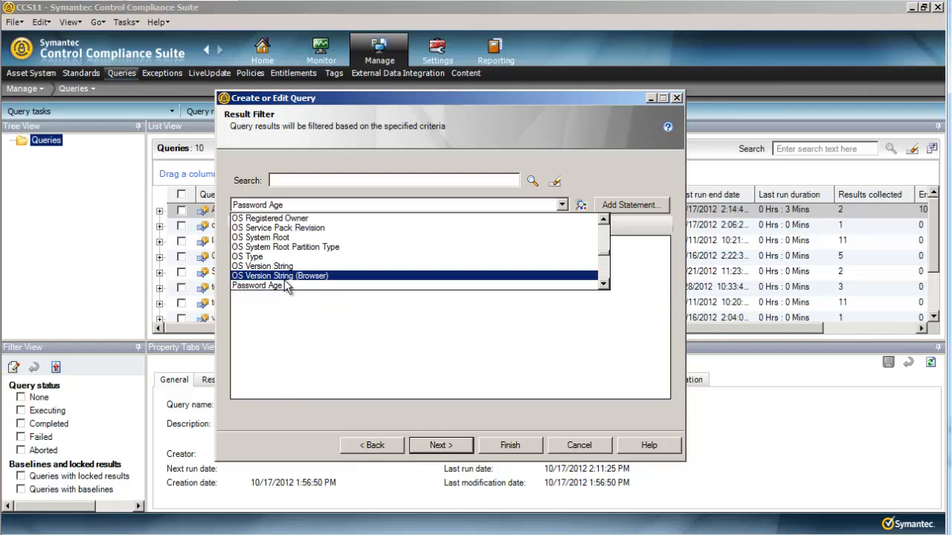
Step: Add a filter statement: Password Age Greater Than 060:00:00:00
{"action": "left_click", "coordinate": [630, 205]}
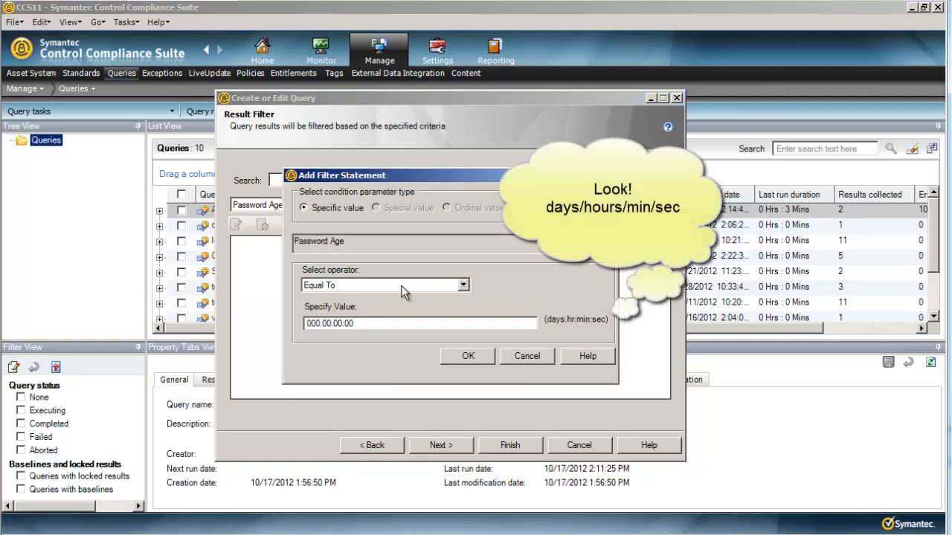
{"action": "left_click", "coordinate": [384, 286]}
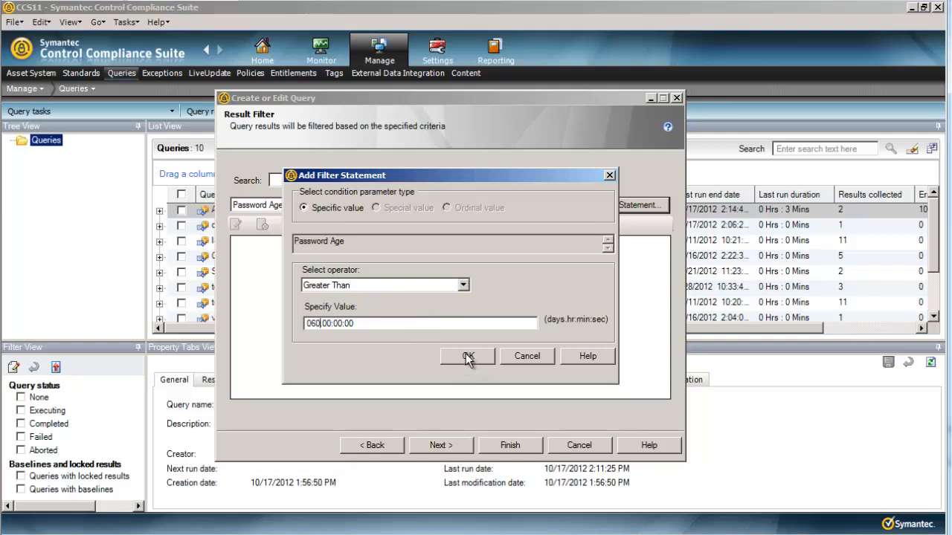
{"action": "left_click", "coordinate": [467, 357]}
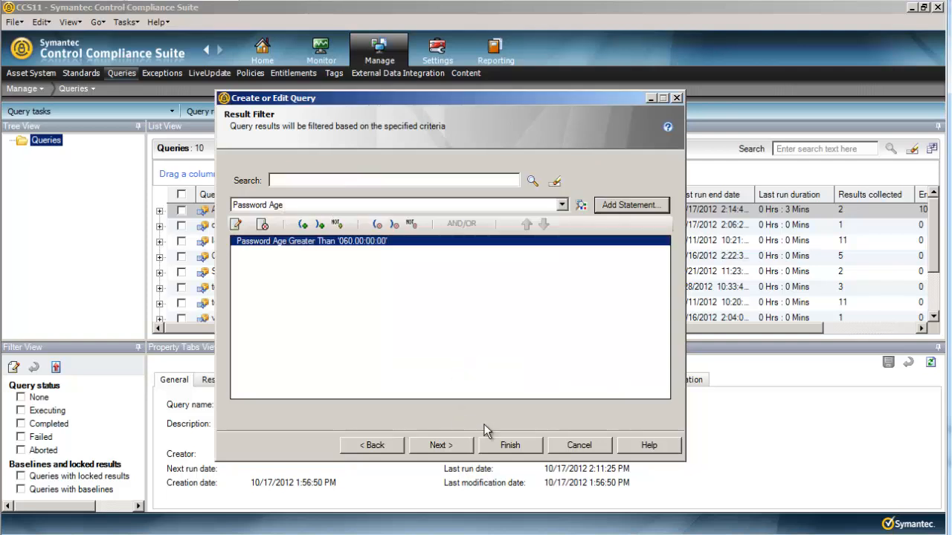
Step: Add Password Age to the sort order, placed first and set to Descending
{"action": "left_click", "coordinate": [440, 445]}
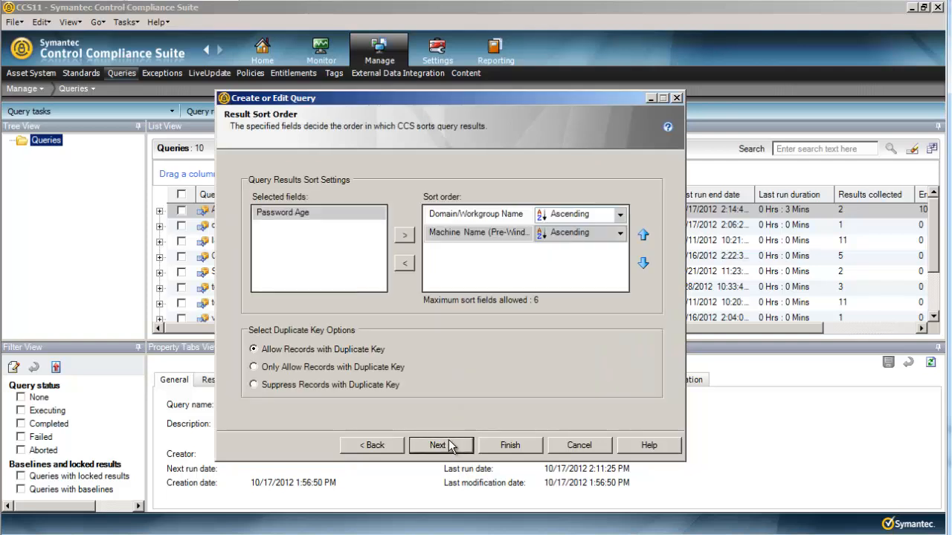
{"action": "left_click", "coordinate": [404, 235]}
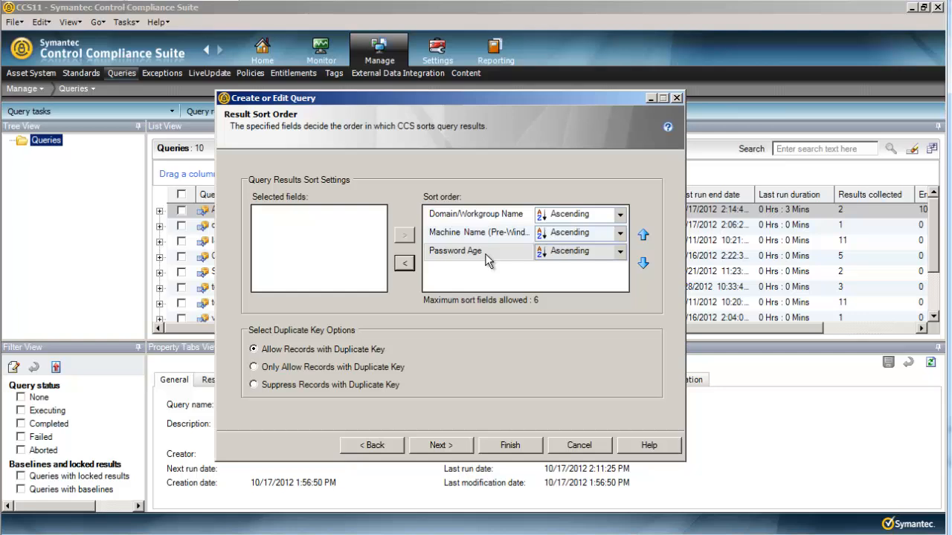
{"action": "left_click", "coordinate": [642, 235]}
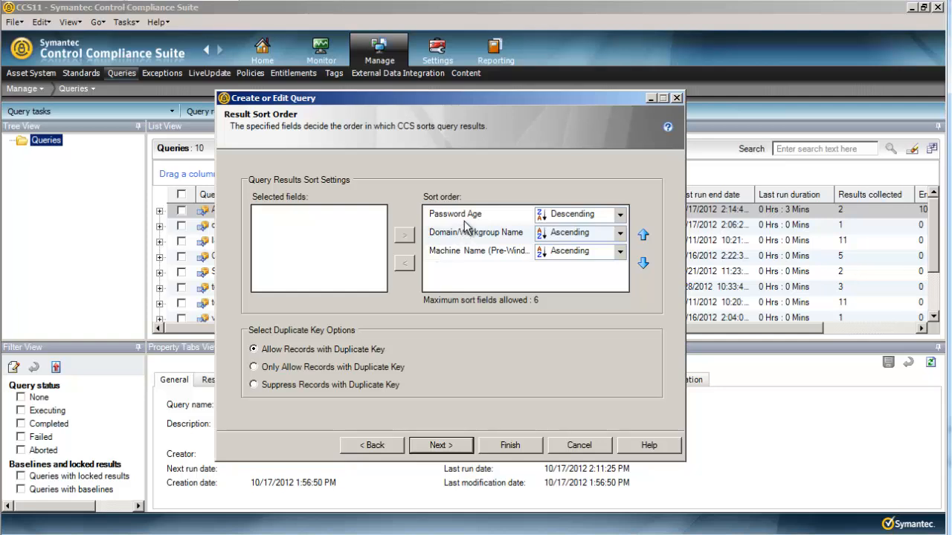
{"action": "mouse_move", "coordinate": [452, 236]}
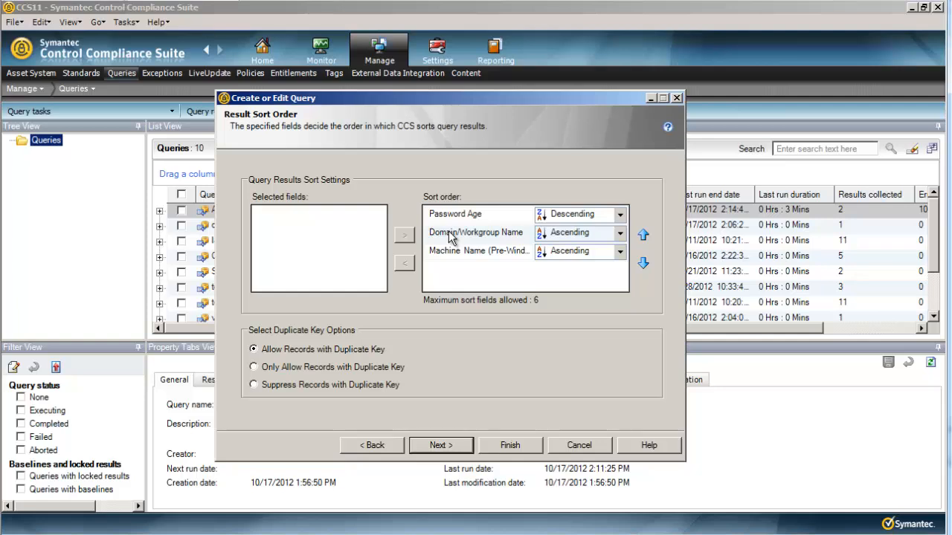
{"action": "mouse_move", "coordinate": [460, 254]}
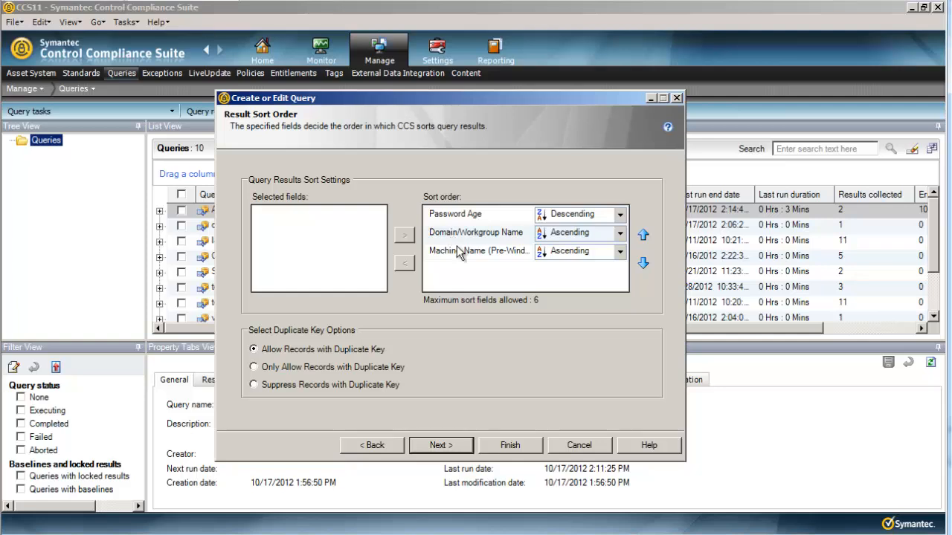
Step: Finish scheduling the Stale Machines query and go to the Monitor > Jobs list
{"action": "left_click", "coordinate": [510, 444]}
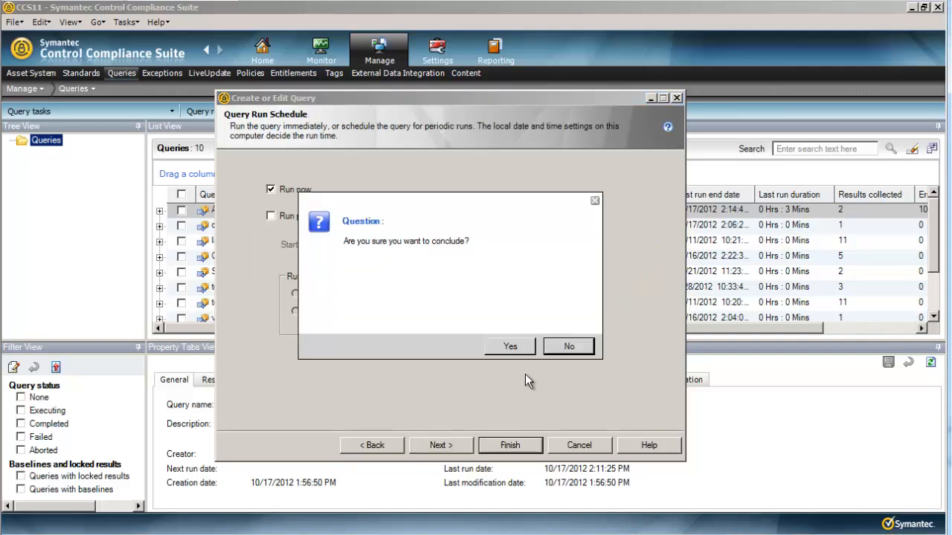
{"action": "left_click", "coordinate": [509, 345]}
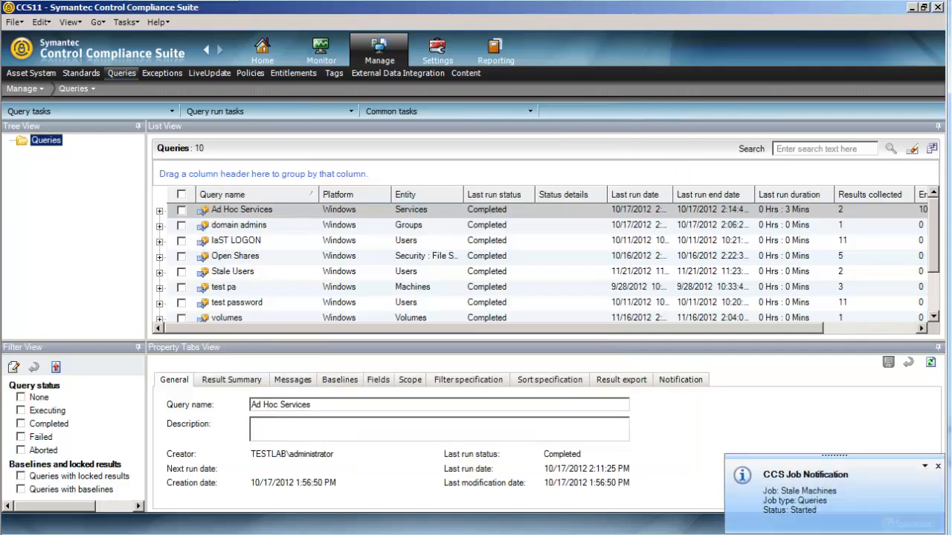
{"action": "left_click", "coordinate": [321, 51]}
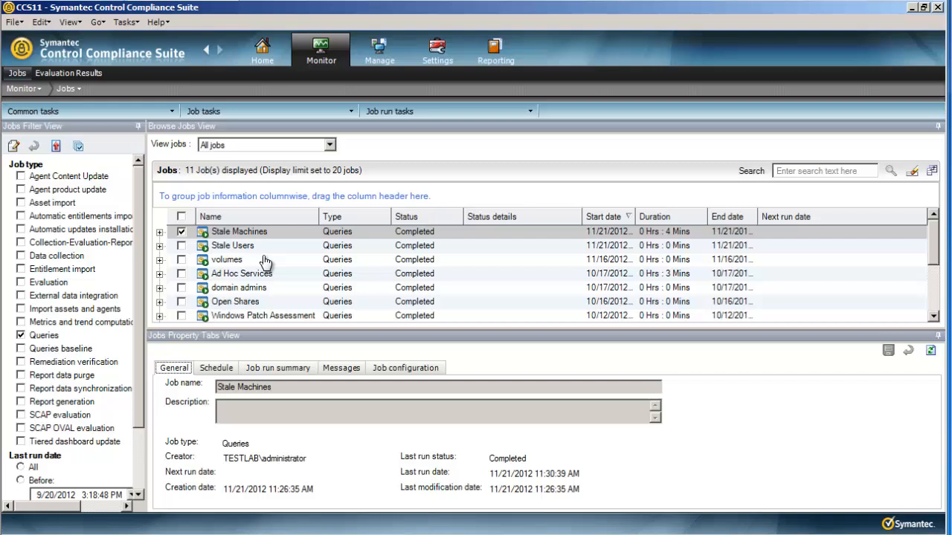
Step: View the Stale Machines job results — seven TESTLAB machines — then close them
{"action": "right_click", "coordinate": [238, 232]}
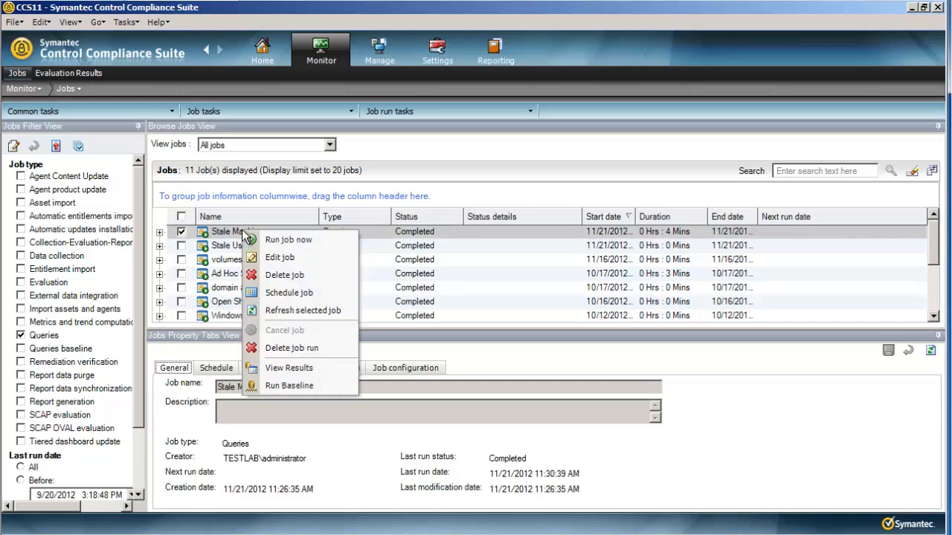
{"action": "left_click", "coordinate": [289, 368]}
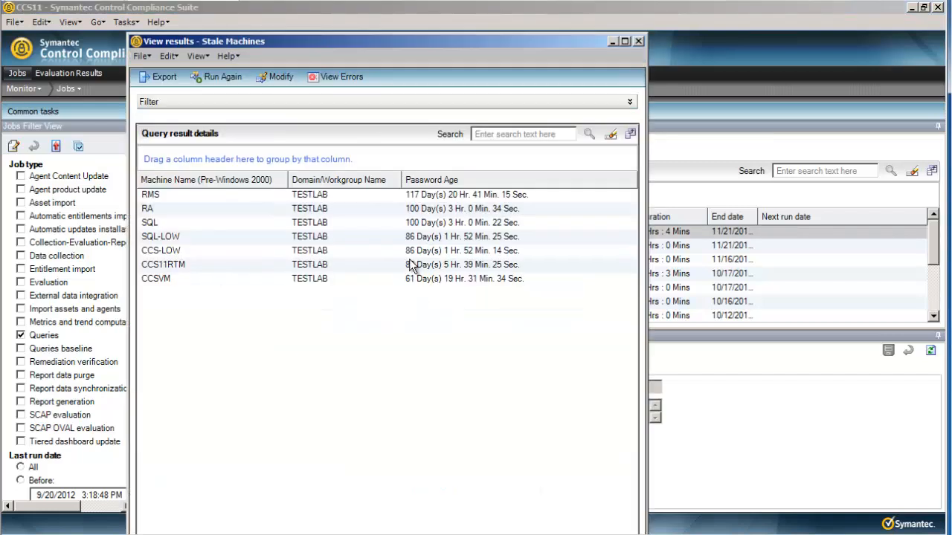
{"action": "mouse_move", "coordinate": [211, 296]}
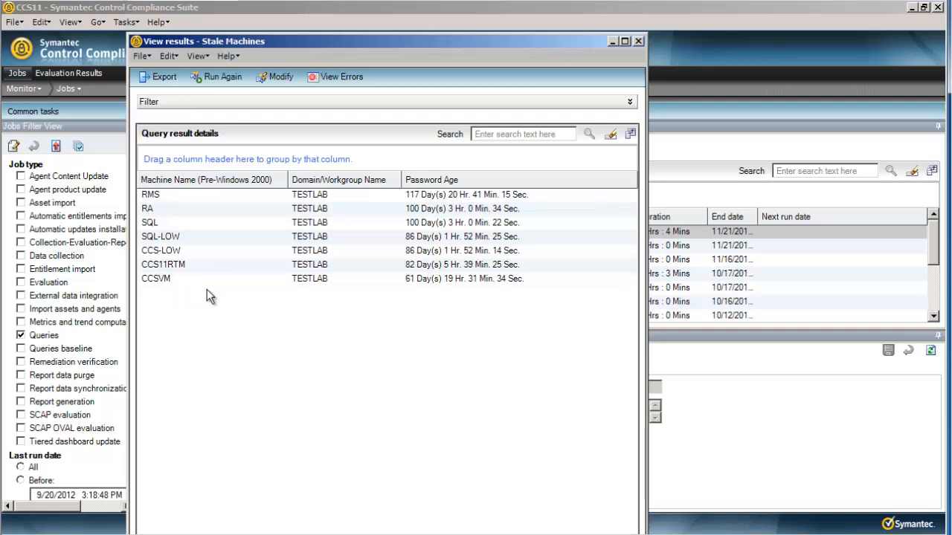
{"action": "mouse_move", "coordinate": [422, 268]}
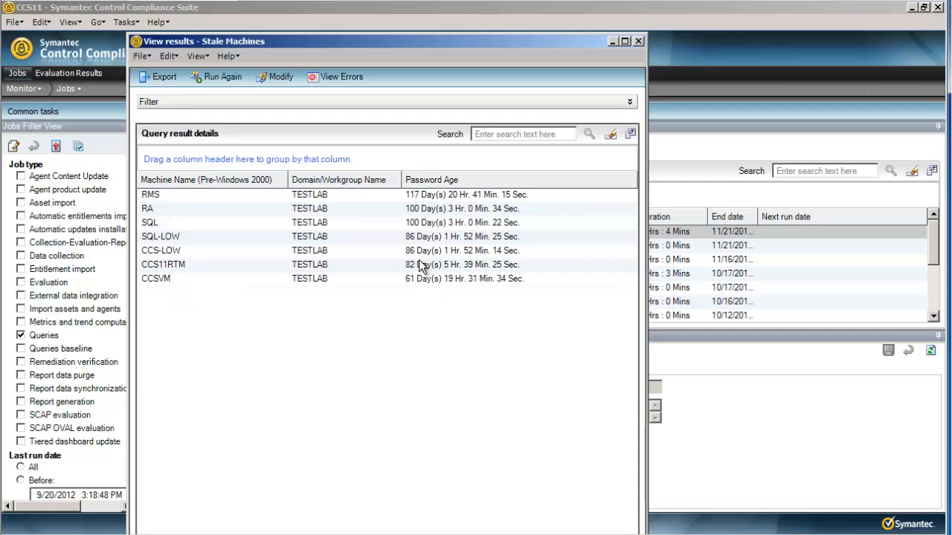
{"action": "mouse_move", "coordinate": [439, 287]}
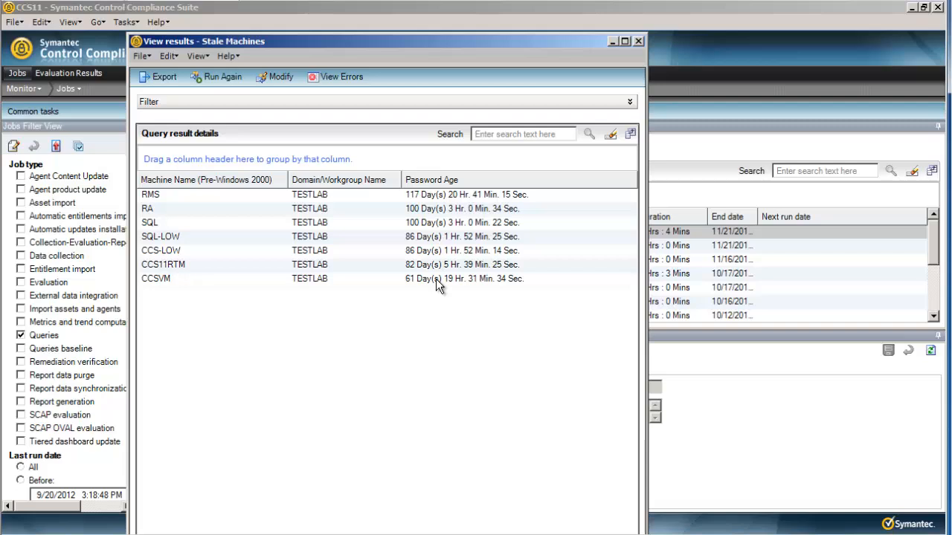
{"action": "mouse_move", "coordinate": [420, 196]}
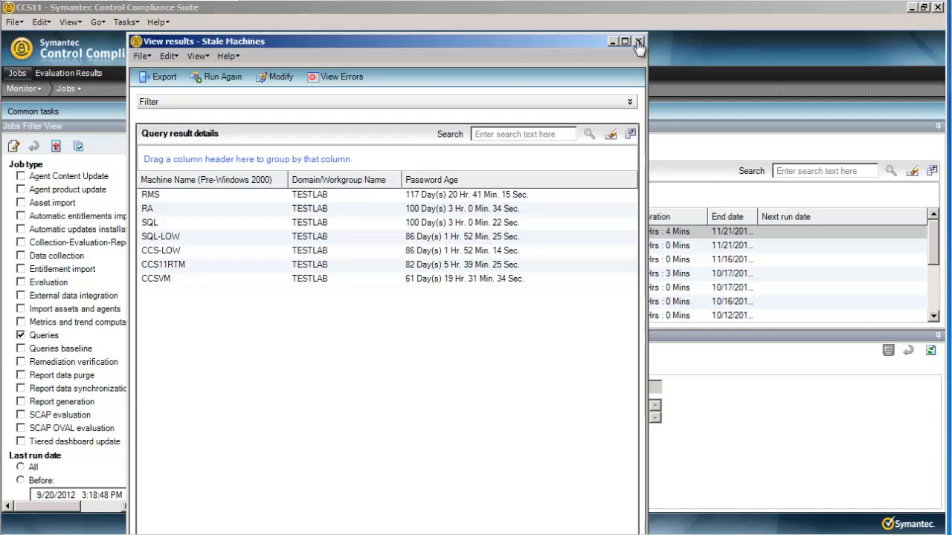
{"action": "left_click", "coordinate": [638, 41]}
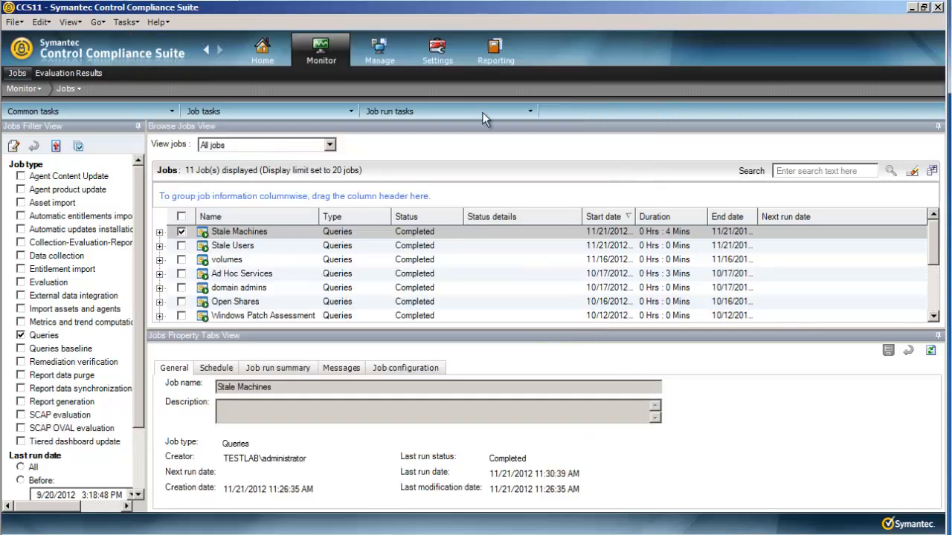
{"action": "mouse_move", "coordinate": [232, 527]}
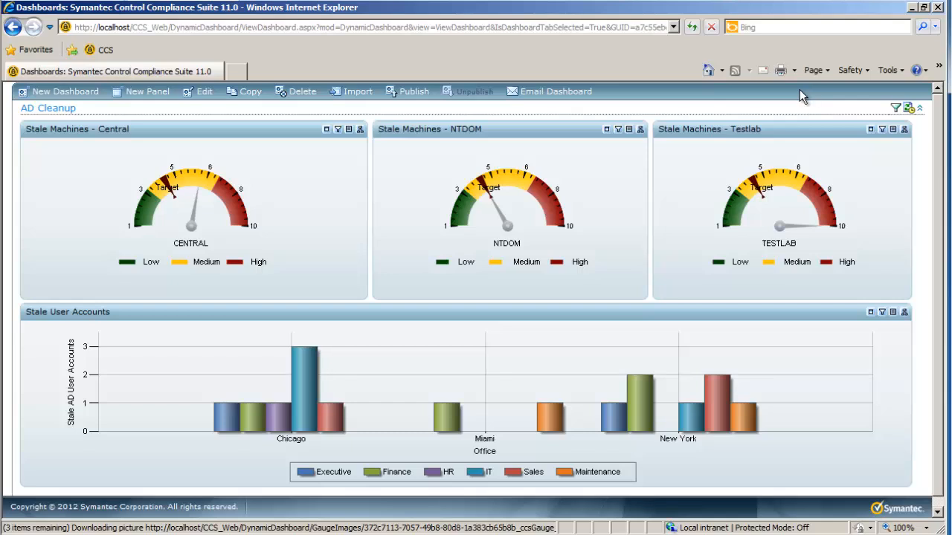
{"action": "mouse_move", "coordinate": [42, 122]}
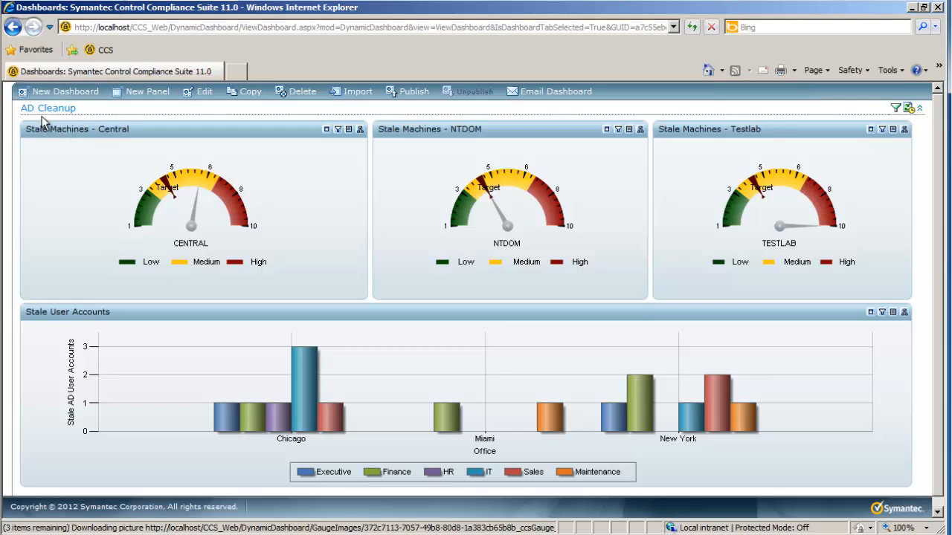
{"action": "mouse_move", "coordinate": [274, 179]}
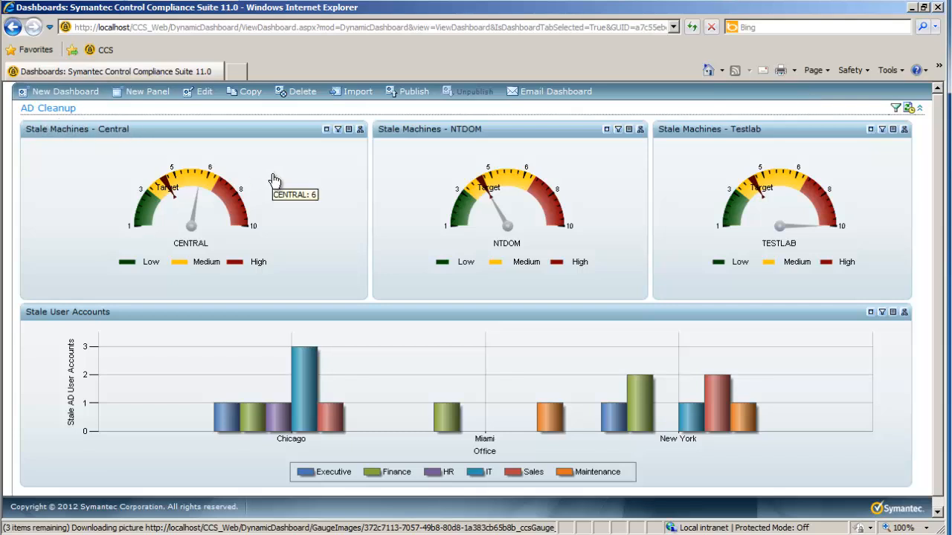
{"action": "mouse_move", "coordinate": [298, 200]}
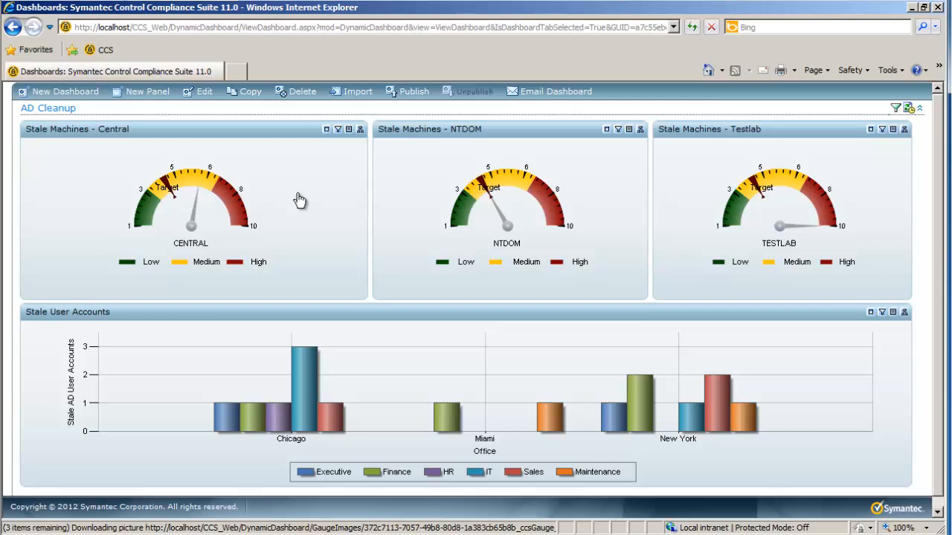
{"action": "mouse_move", "coordinate": [299, 199]}
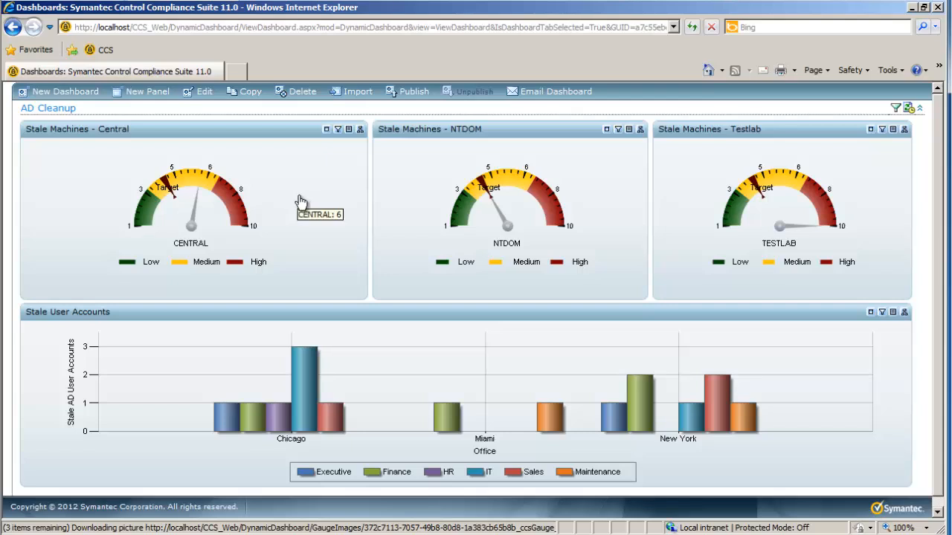
{"action": "mouse_move", "coordinate": [354, 225]}
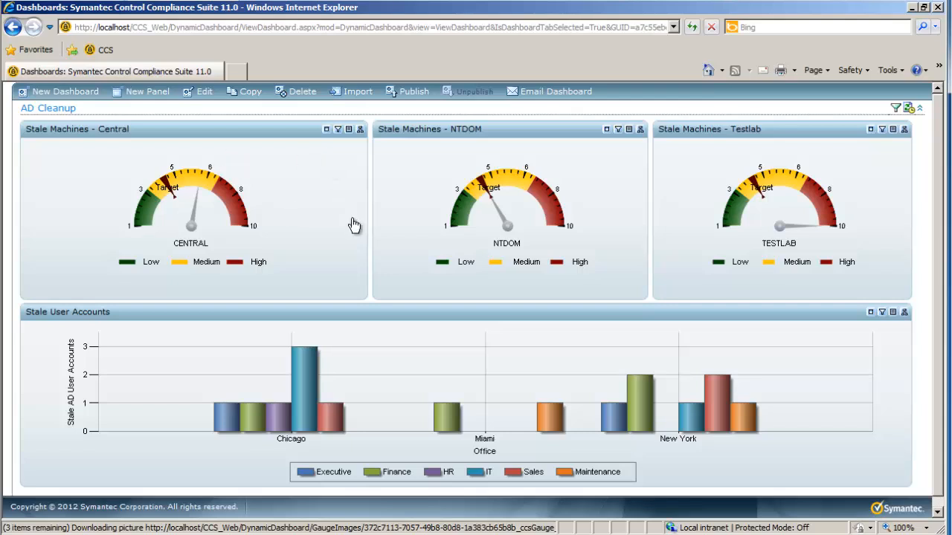
{"action": "mouse_move", "coordinate": [354, 224]}
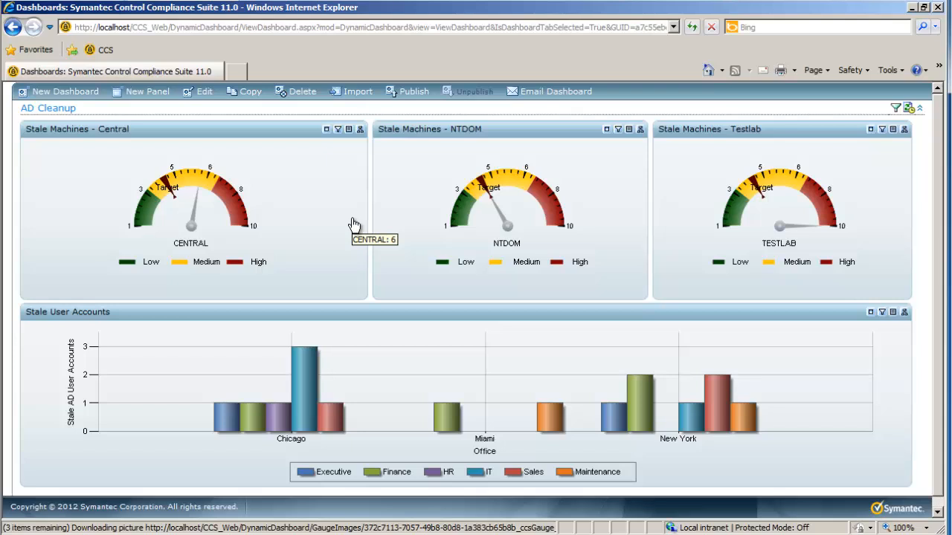
{"action": "mouse_move", "coordinate": [384, 232]}
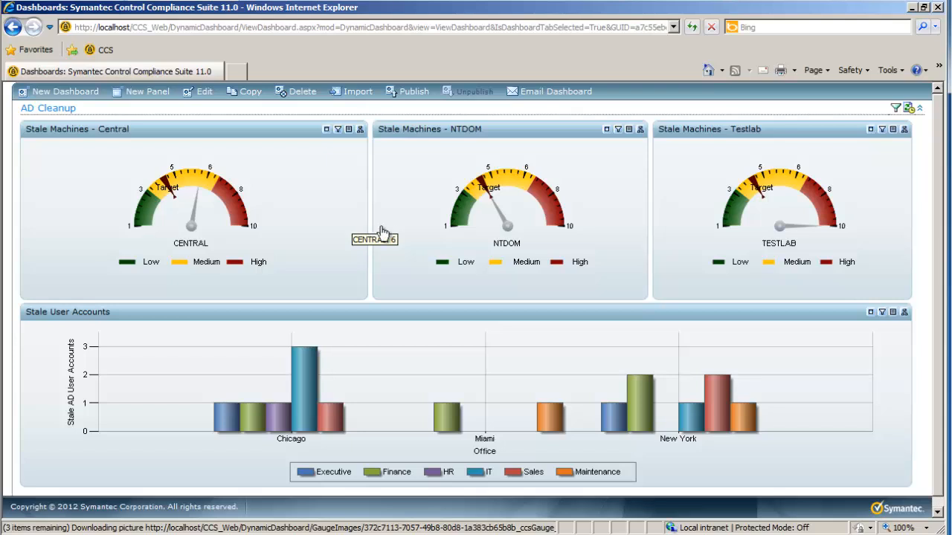
{"action": "mouse_move", "coordinate": [356, 453]}
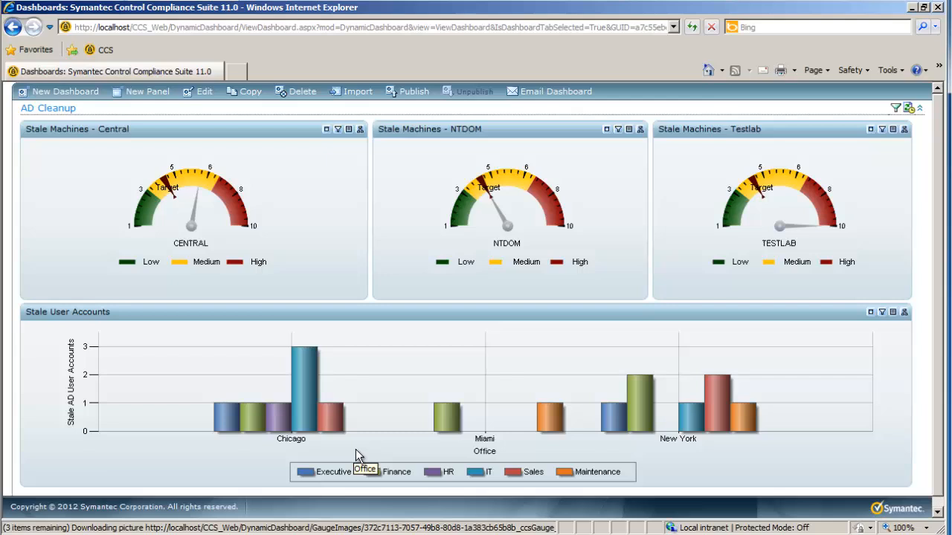
{"action": "mouse_move", "coordinate": [326, 475]}
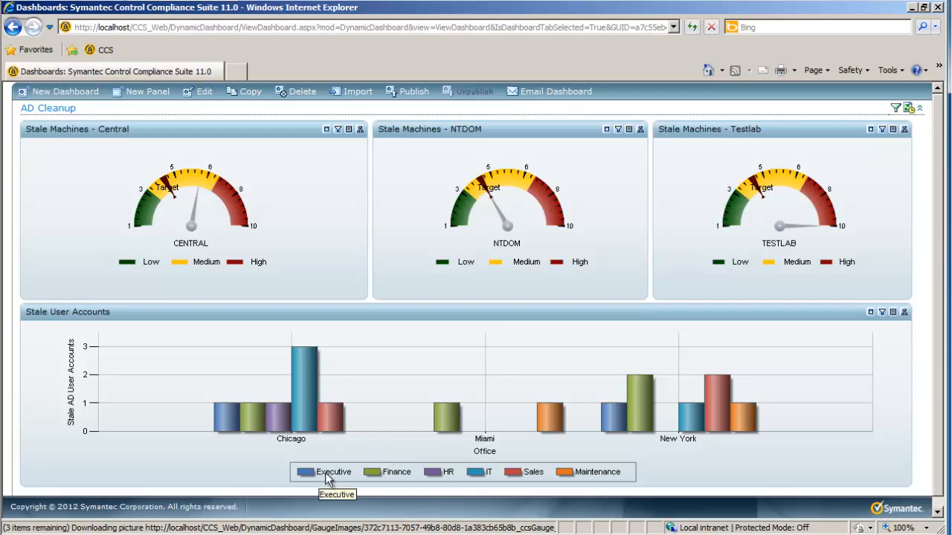
{"action": "mouse_move", "coordinate": [518, 484]}
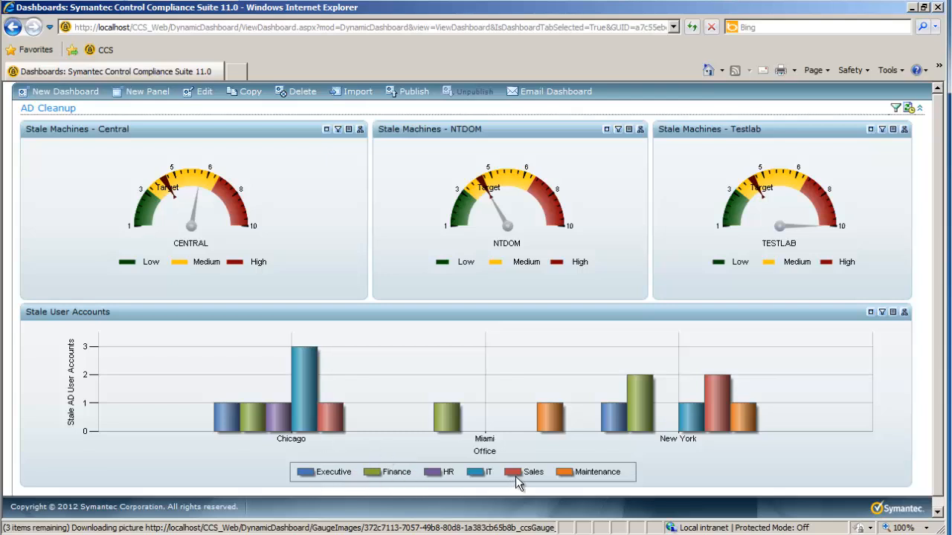
{"action": "mouse_move", "coordinate": [916, 335]}
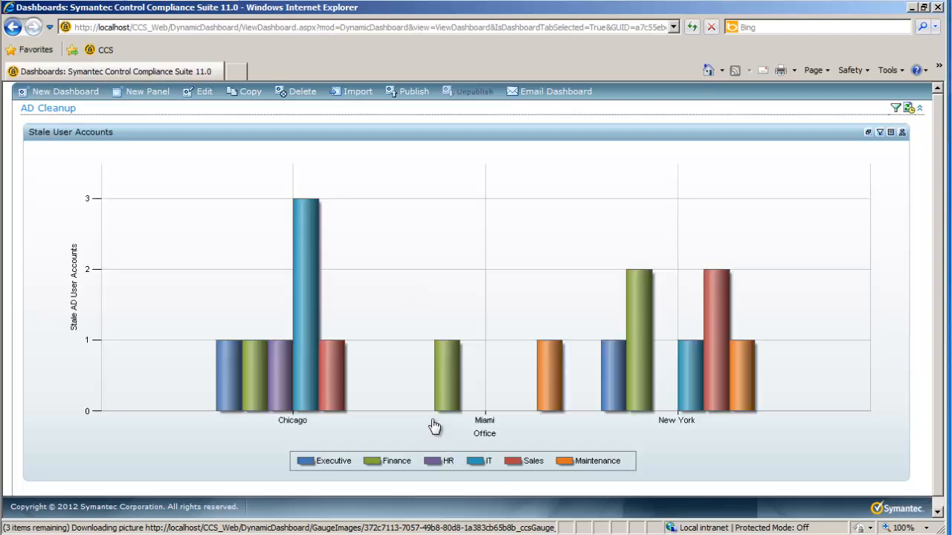
{"action": "mouse_move", "coordinate": [330, 379]}
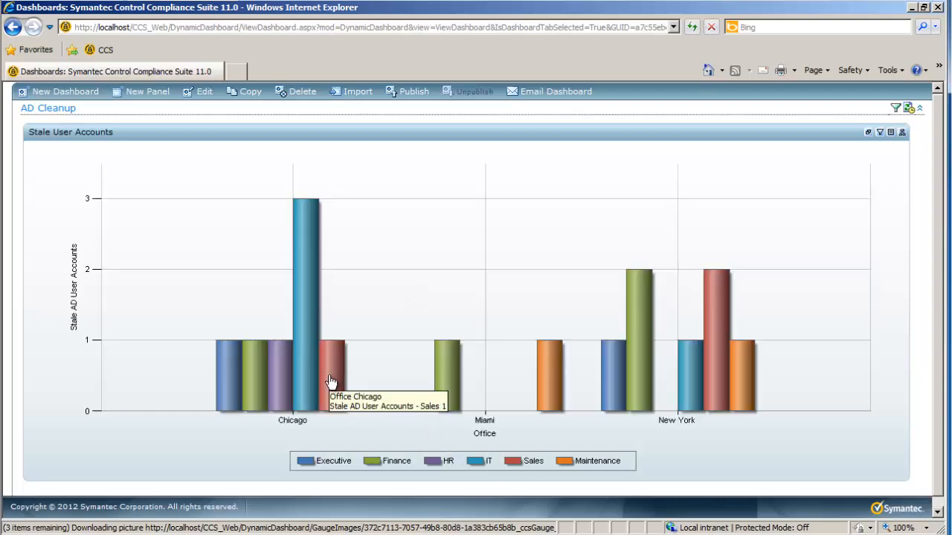
{"action": "mouse_move", "coordinate": [309, 370]}
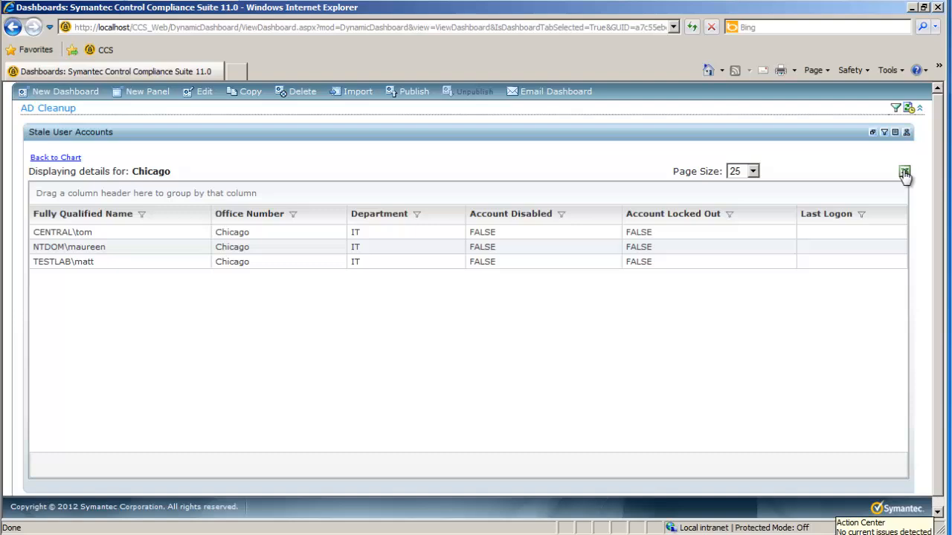
{"action": "mouse_move", "coordinate": [905, 173]}
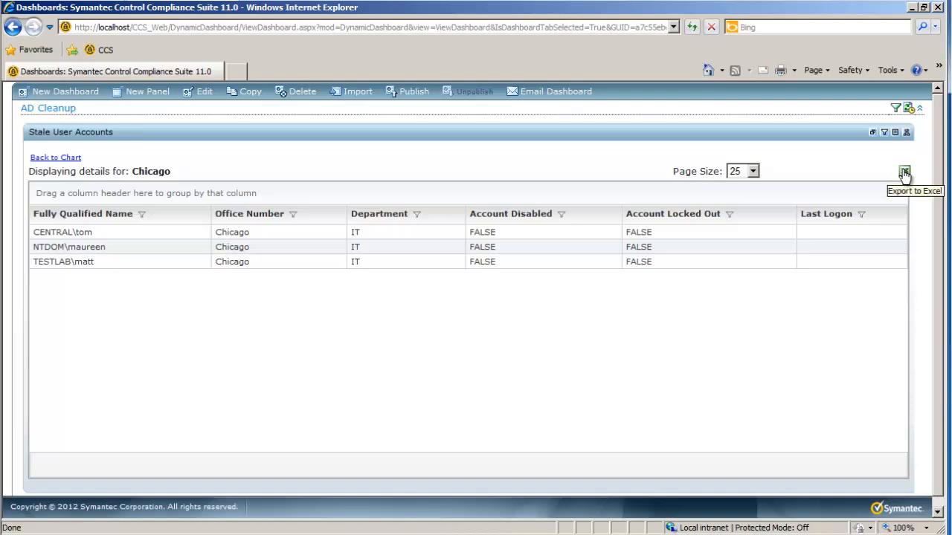
{"action": "mouse_move", "coordinate": [844, 407]}
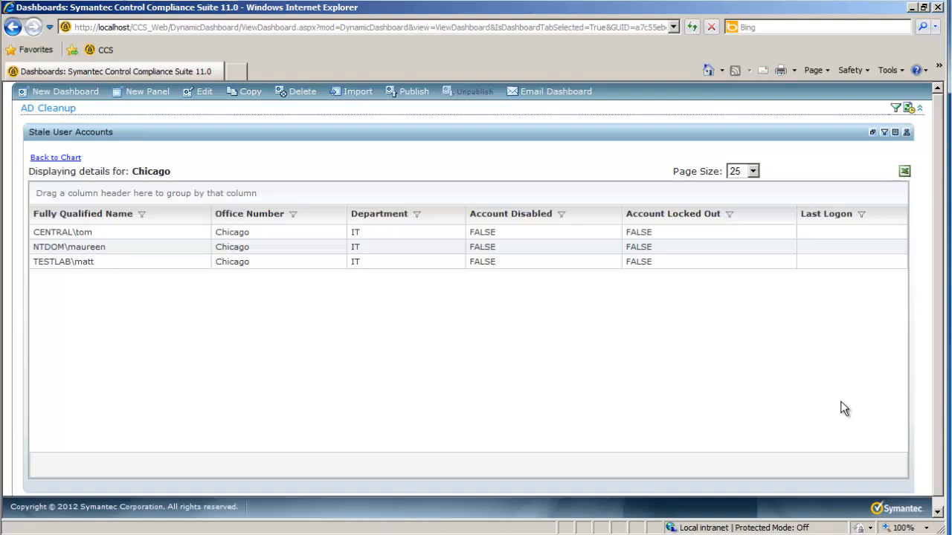
Step: Drill into Chicago's three stale IT accounts and export them to Excel
{"action": "left_click", "coordinate": [904, 171]}
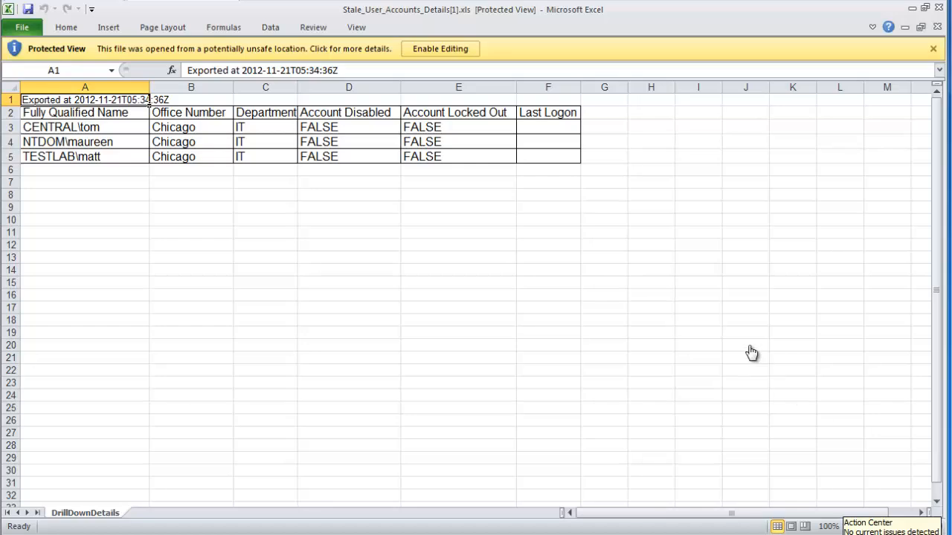